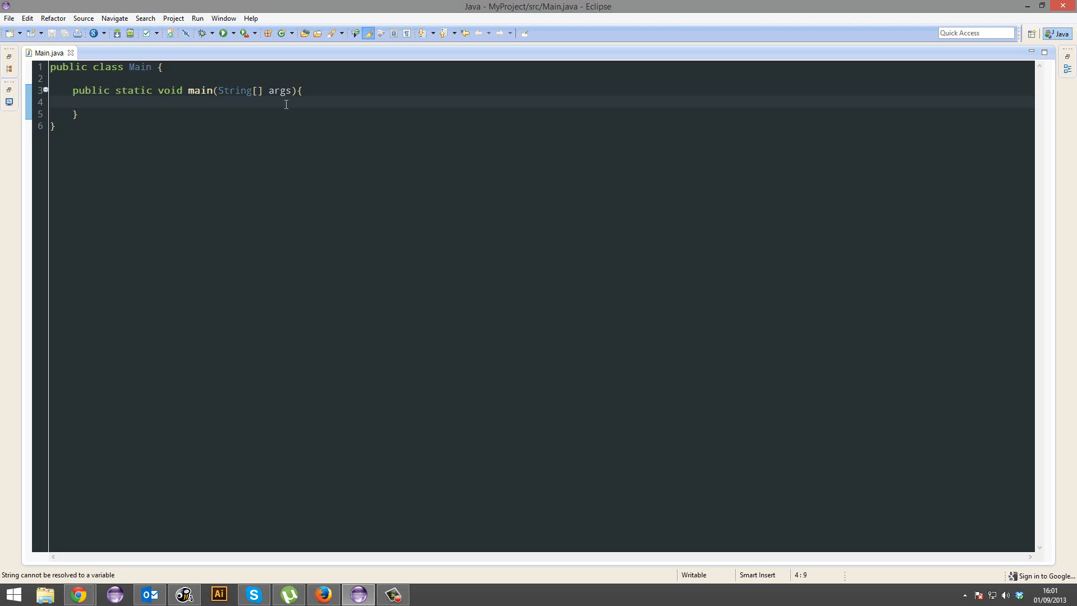
Declare several String country variables set to "England", changing values to "USA" and "Japan"
type("St")
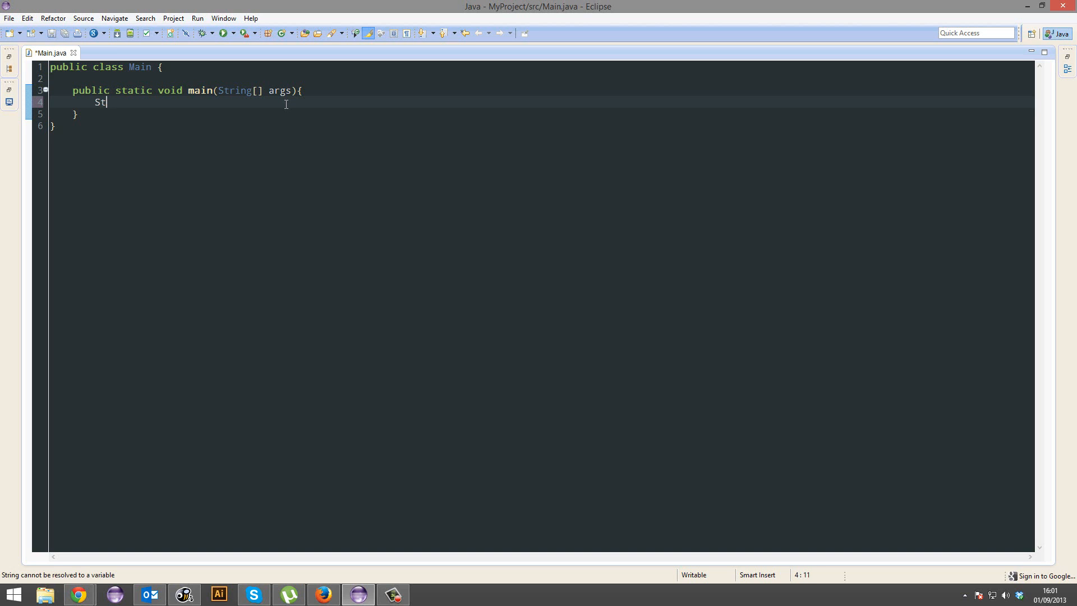
type("ring")
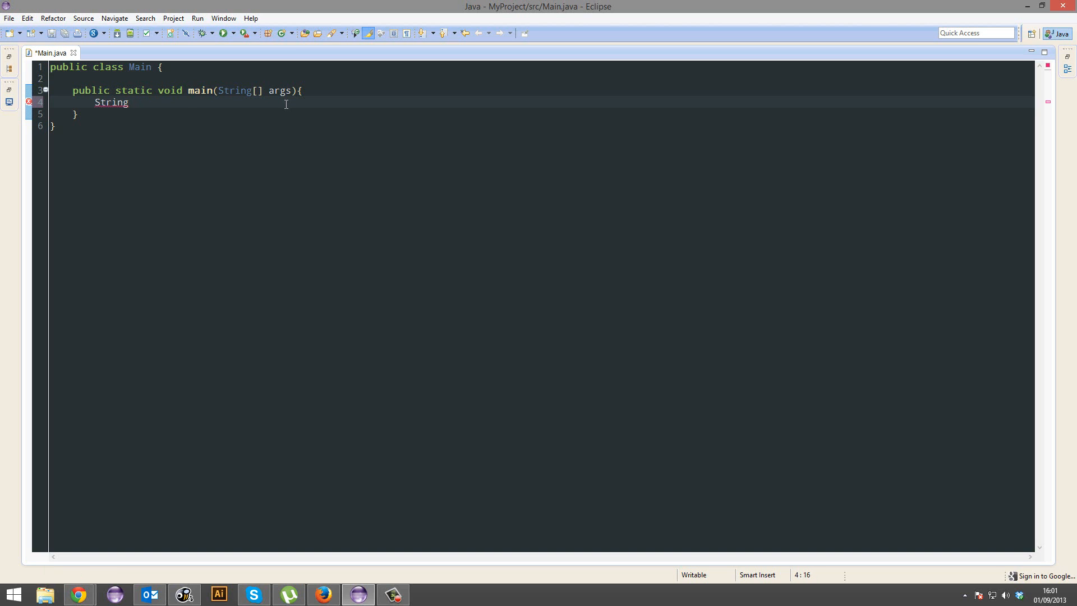
type("cou")
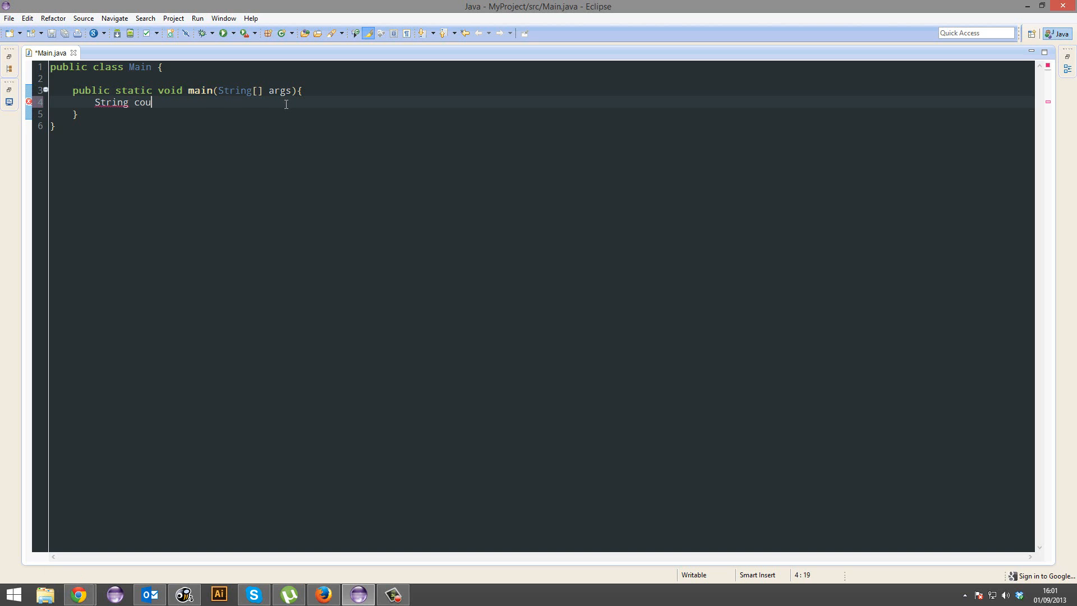
type("ntry =")
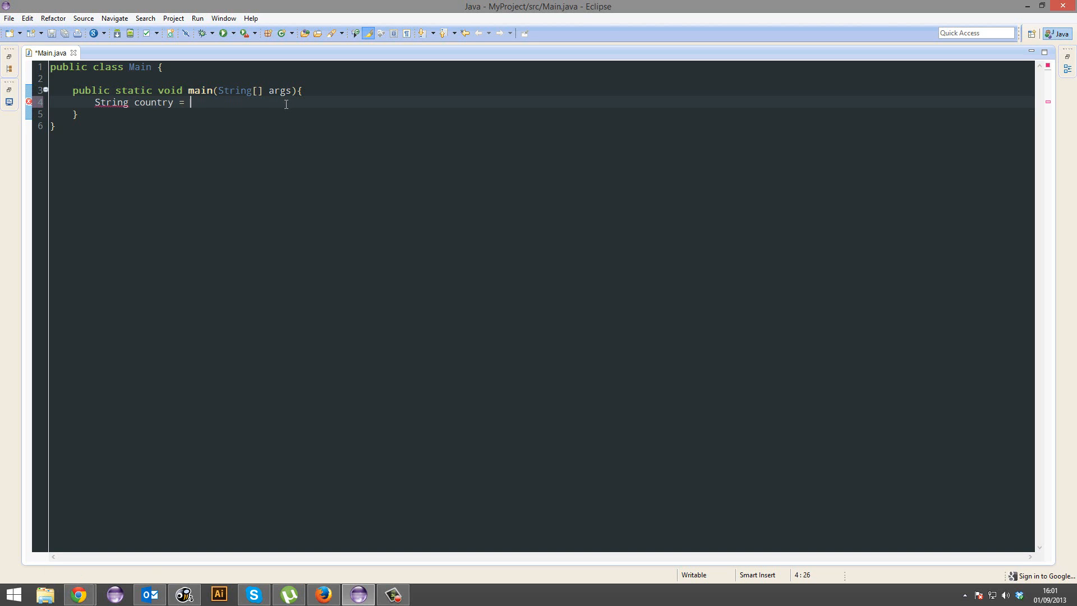
type("\"\"")
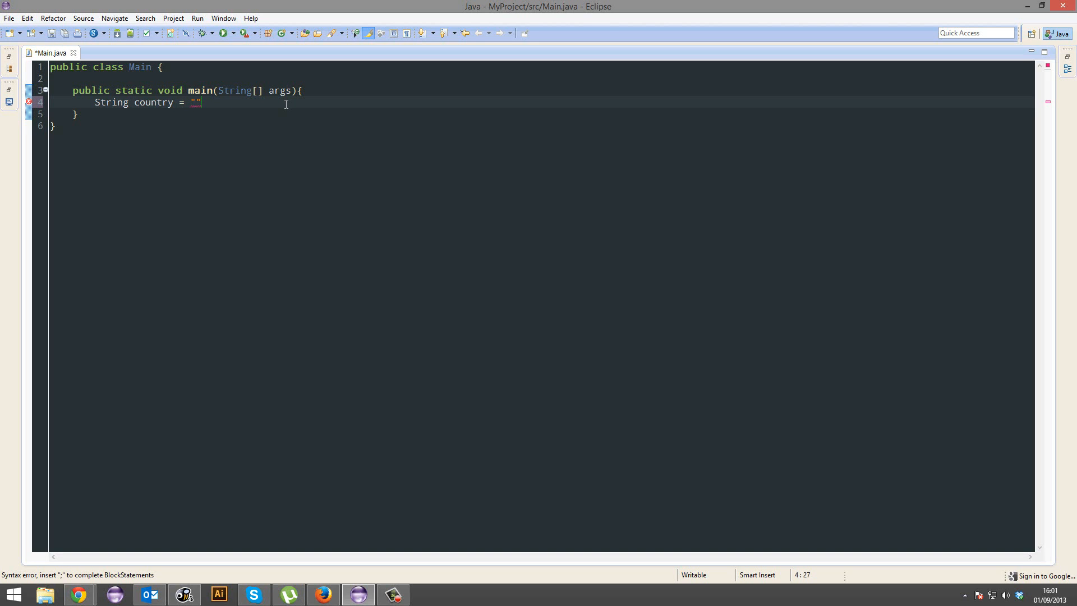
type("England")
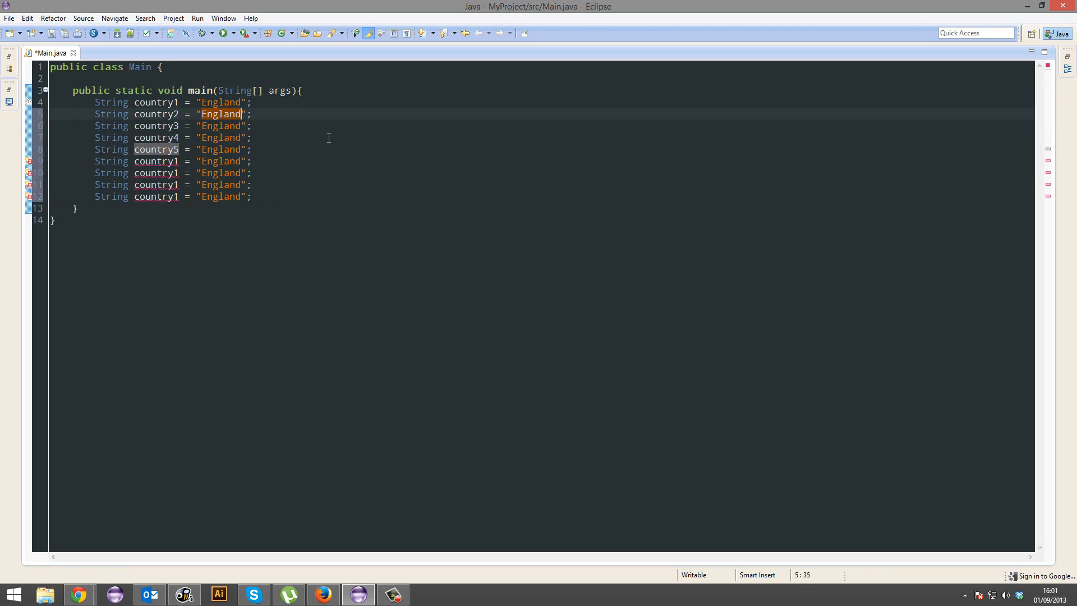
type("USA")
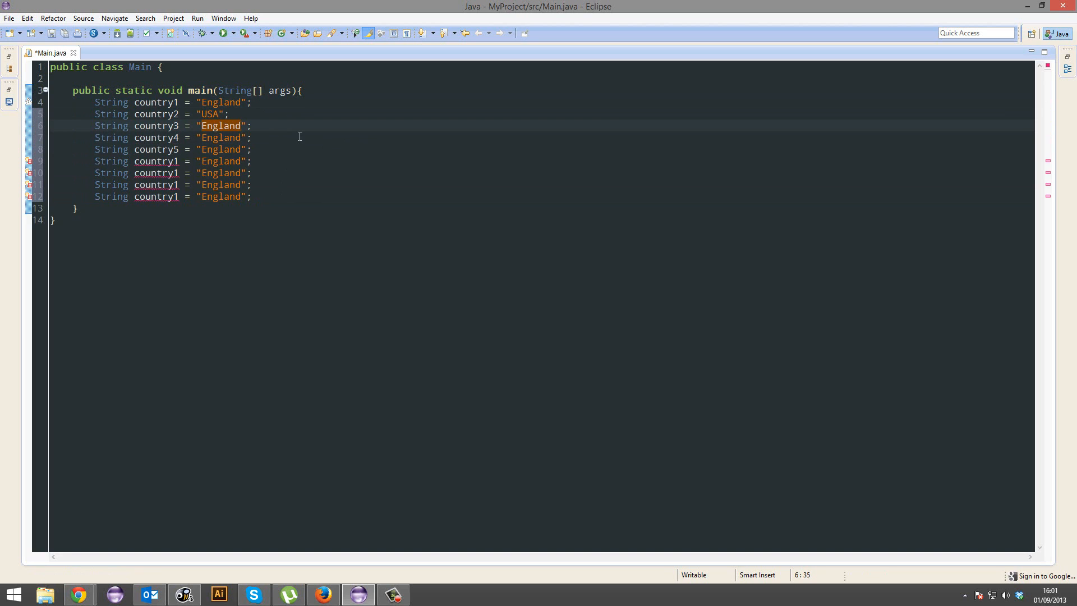
type("Japan")
left_click(173, 102)
type("Str")
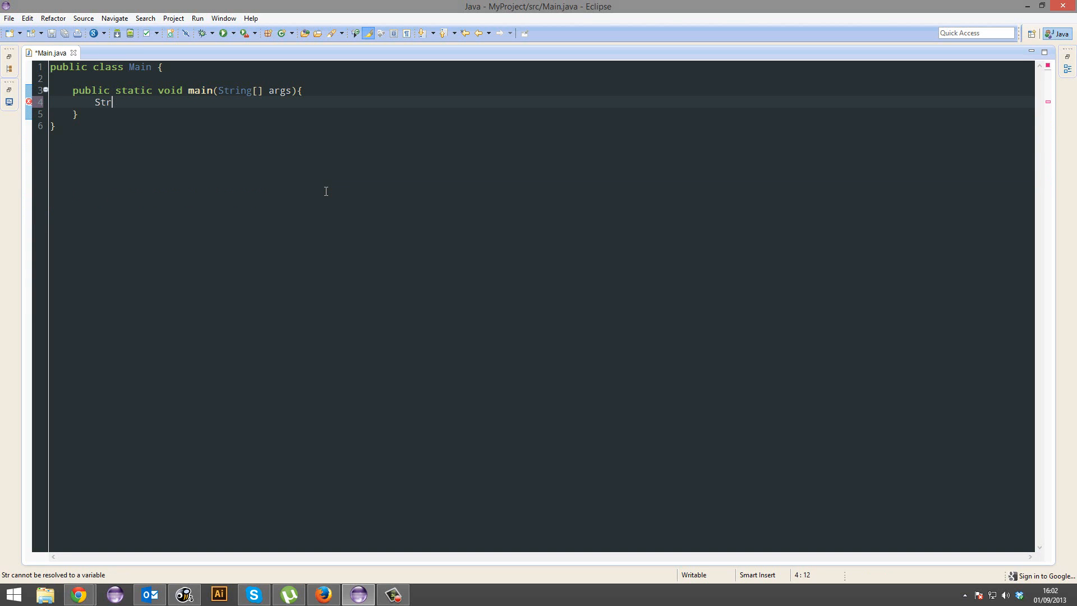
Replace the separate variables with an empty String[] countries = {}; declaration
type("ing[]")
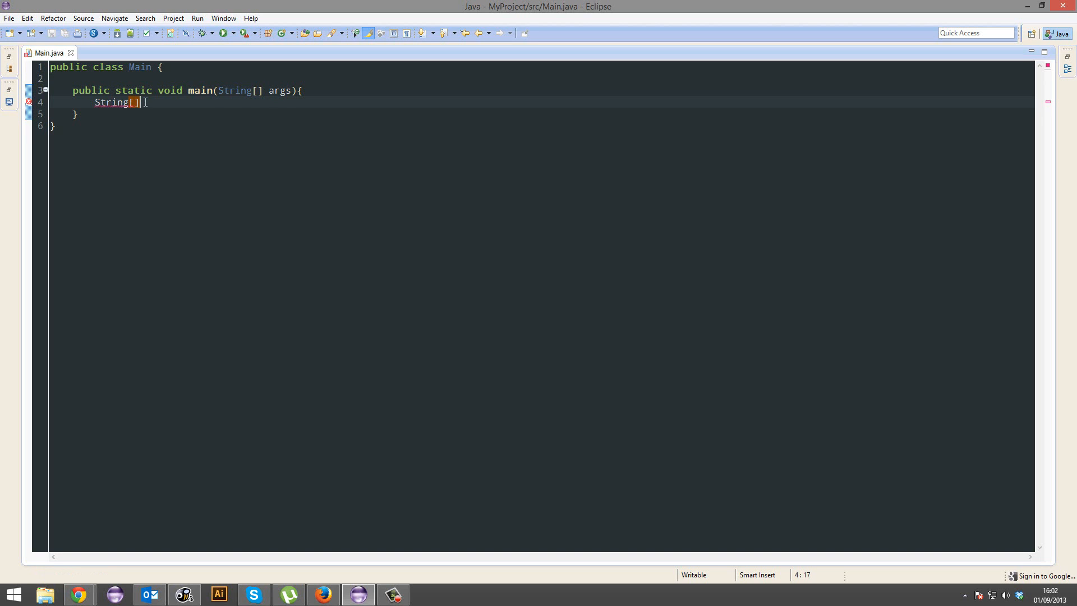
type("countr")
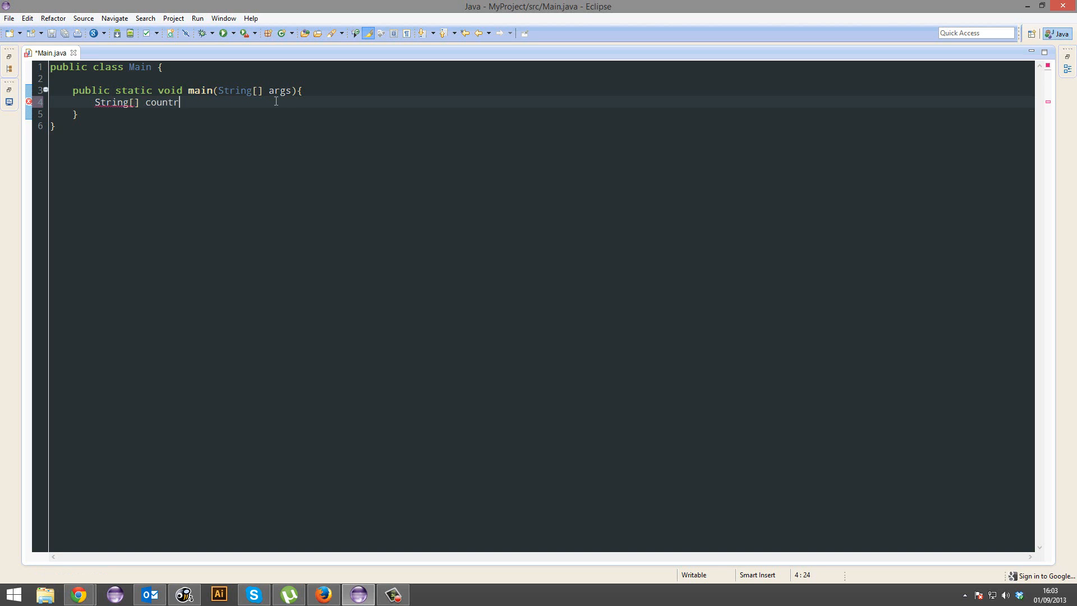
type("ies =")
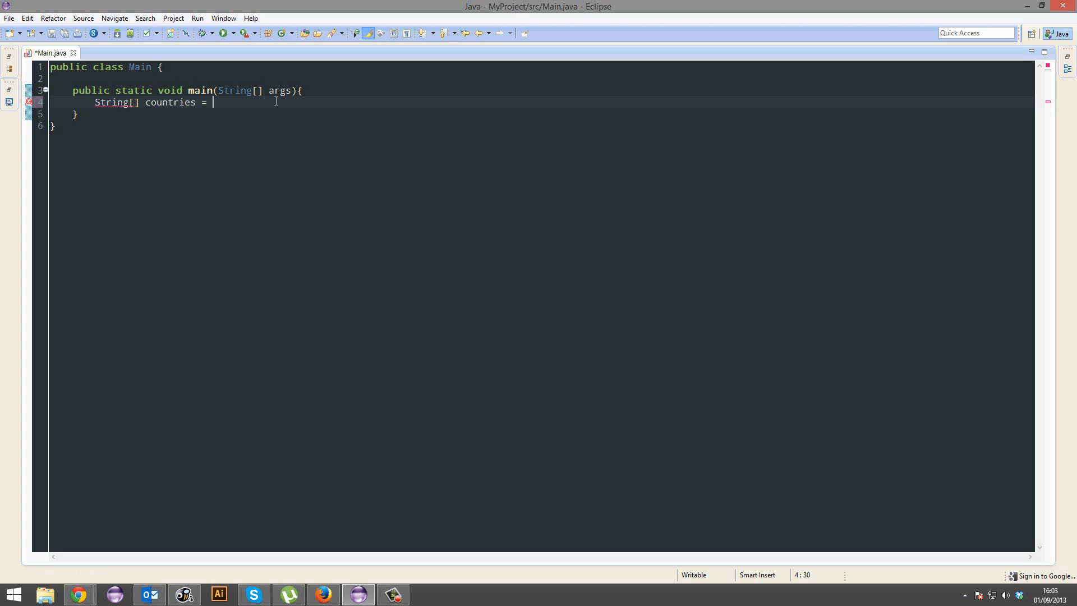
type("{};")
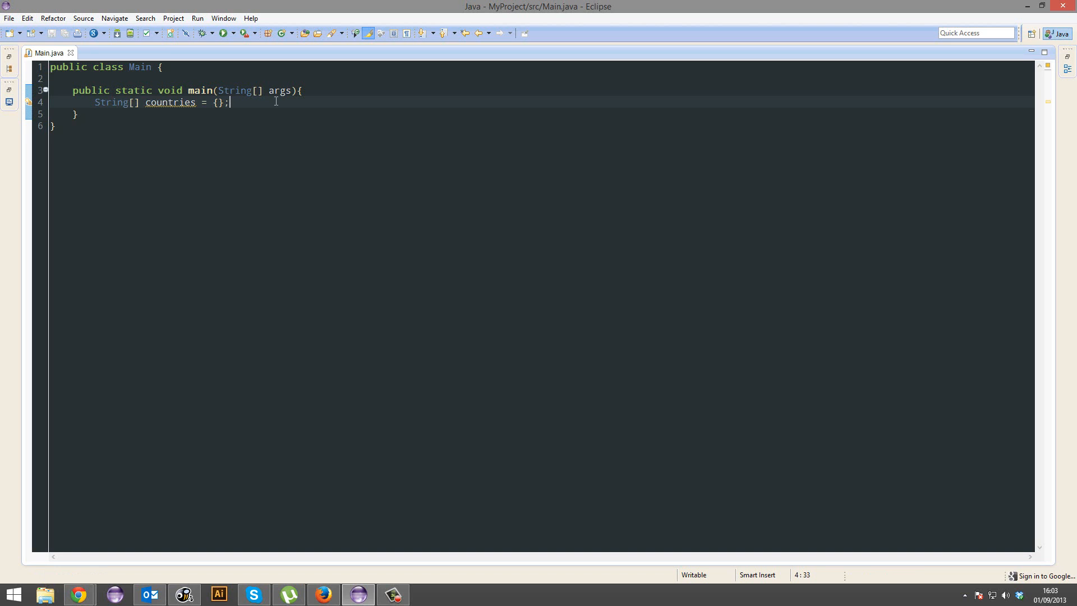
double_click(111, 102)
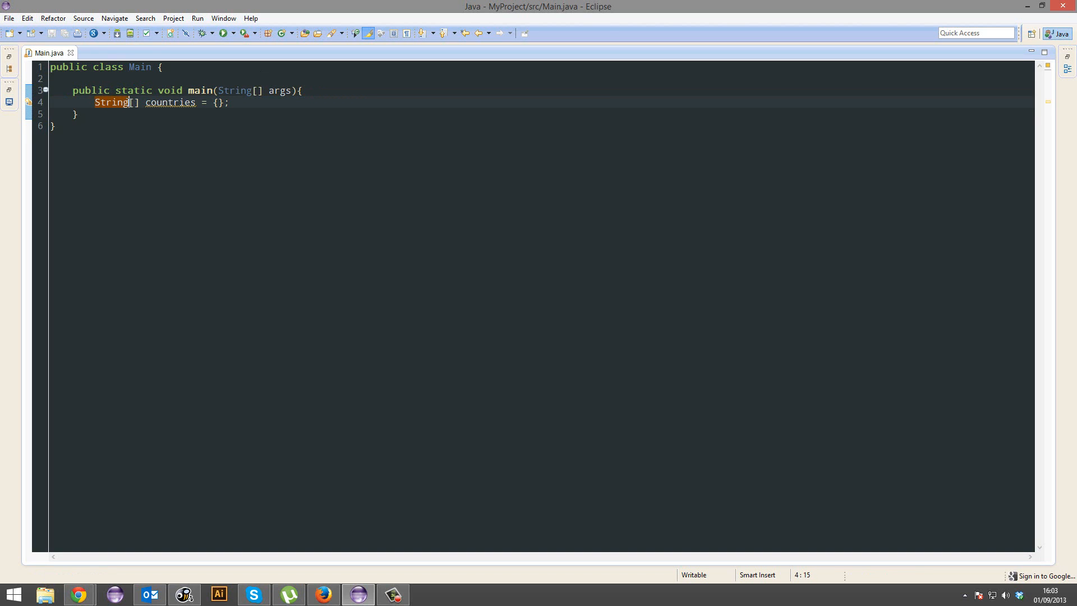
double_click(111, 103)
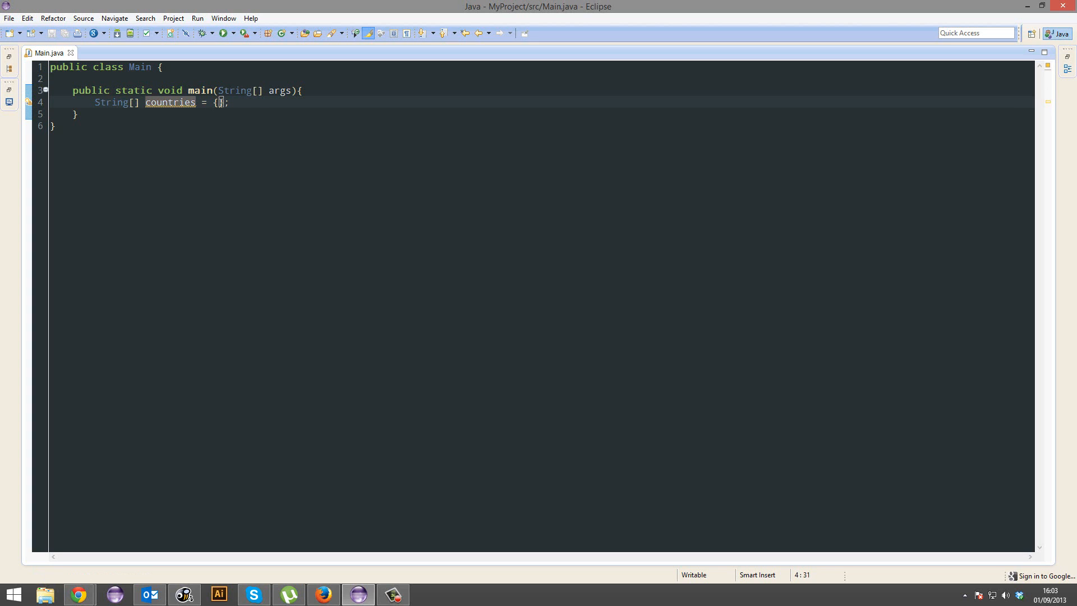
type("}")
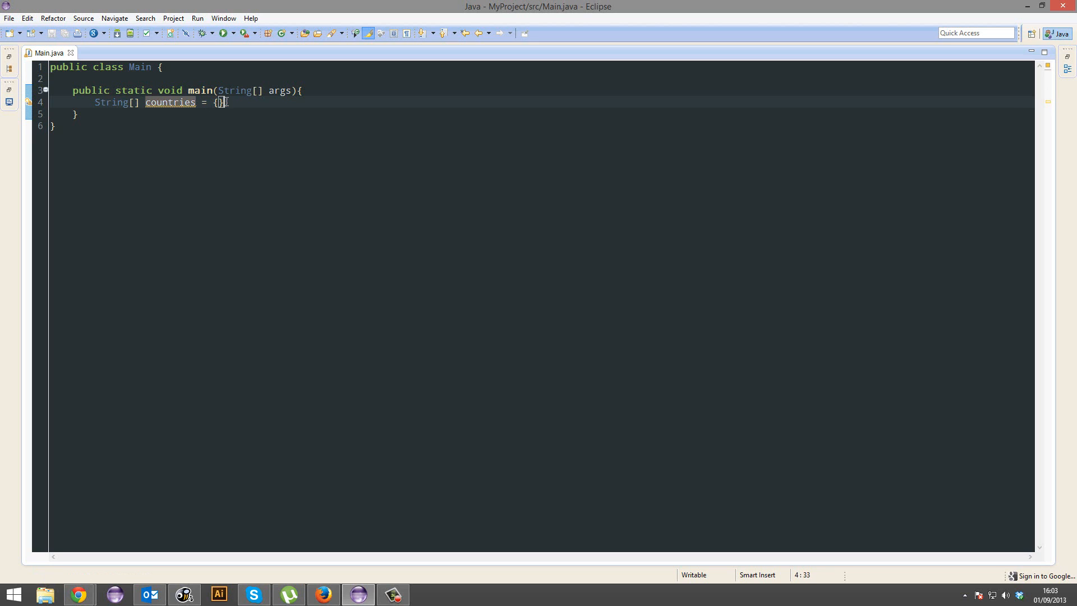
type(";")
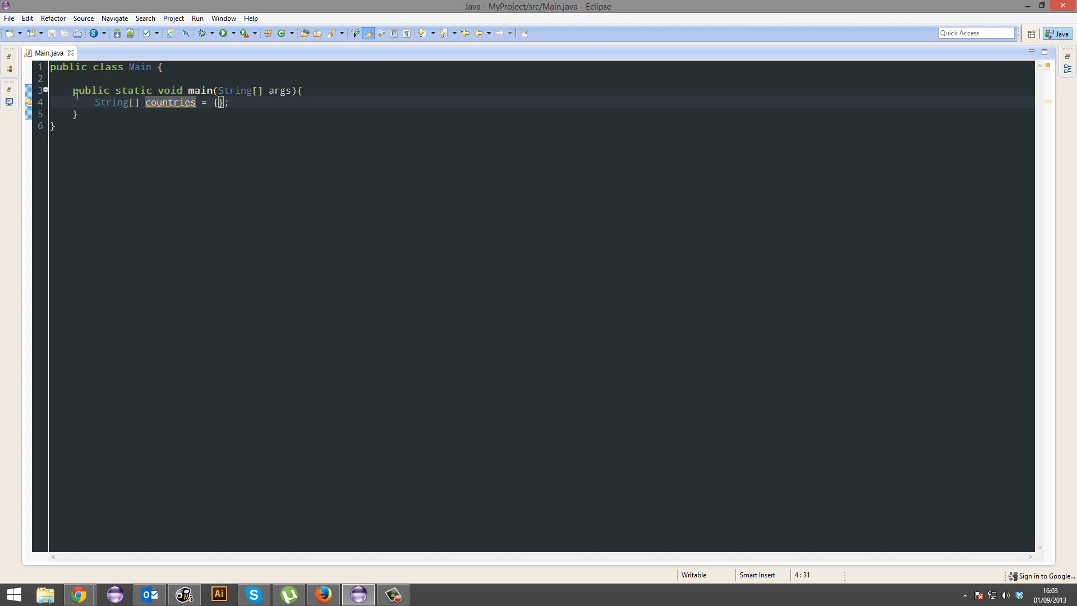
type("in")
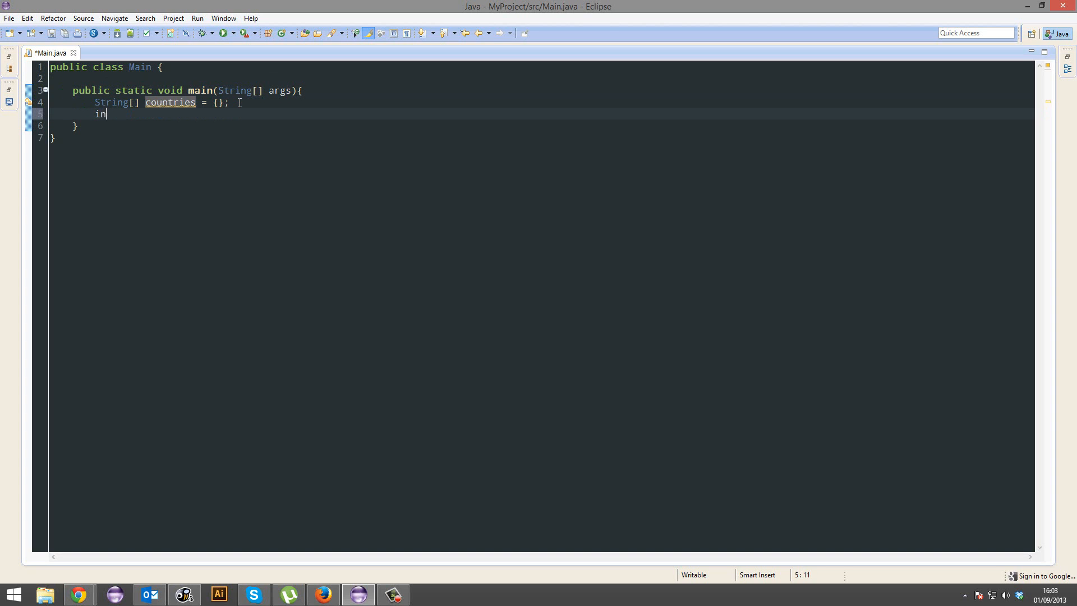
type("t[][")
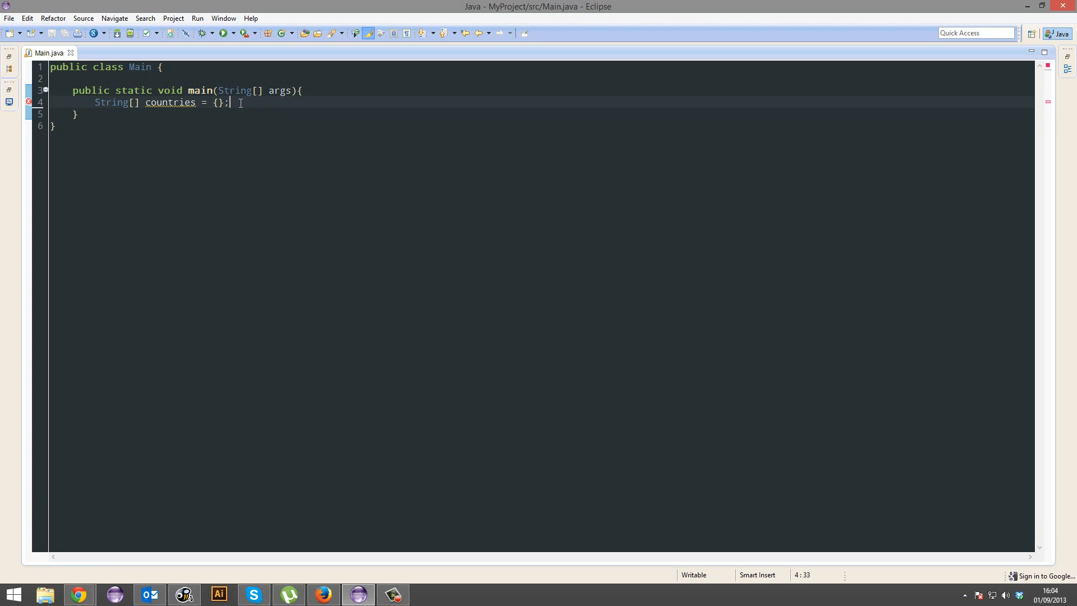
Initialise the countries array with "England", "USA" and "Japan"
key("BackSpace")
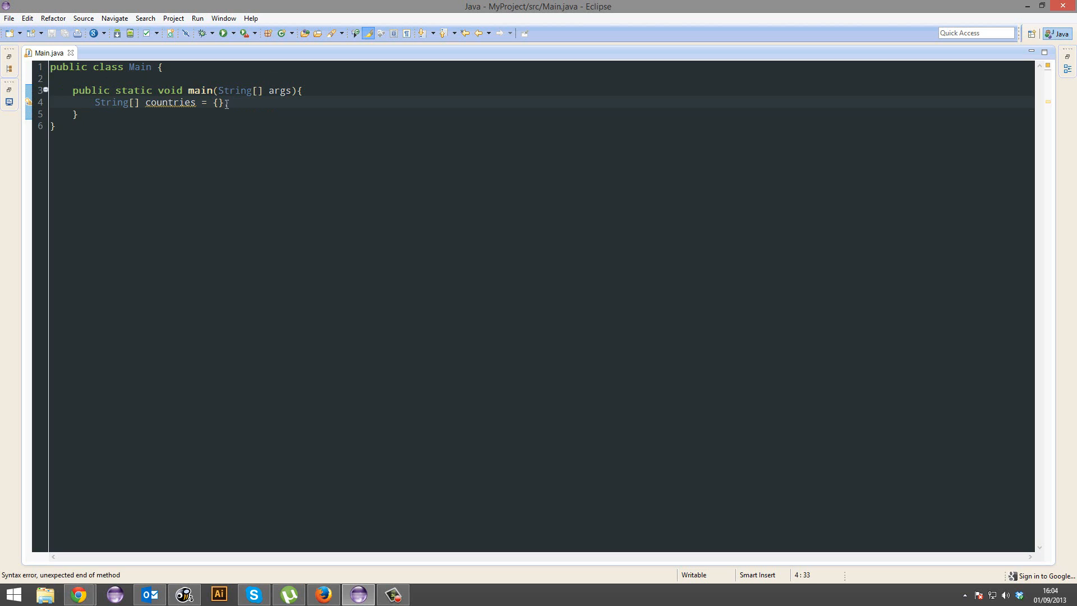
type("\"Eng")
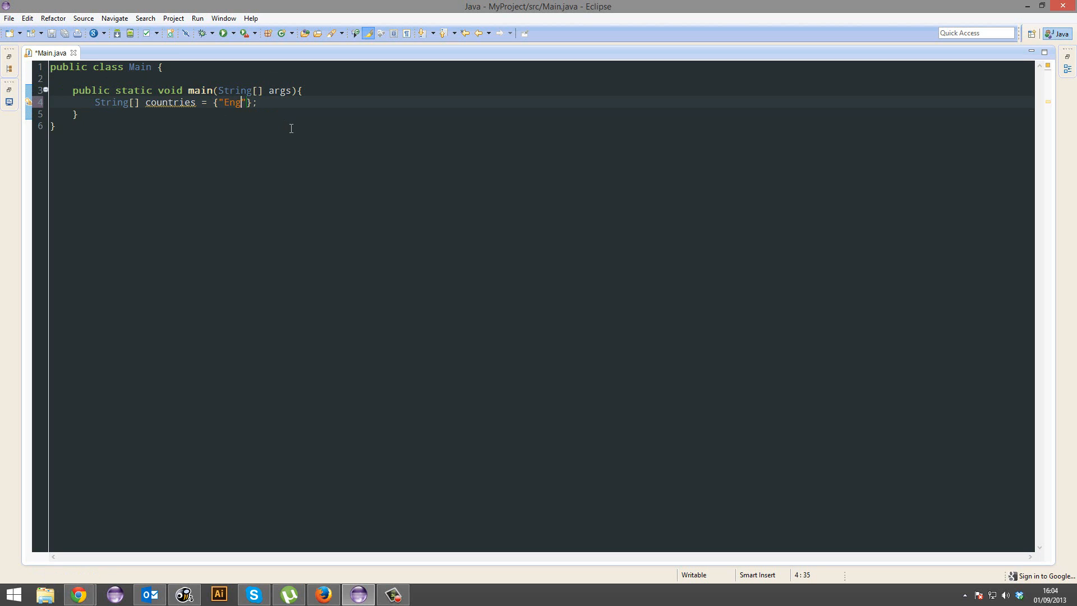
type("land")
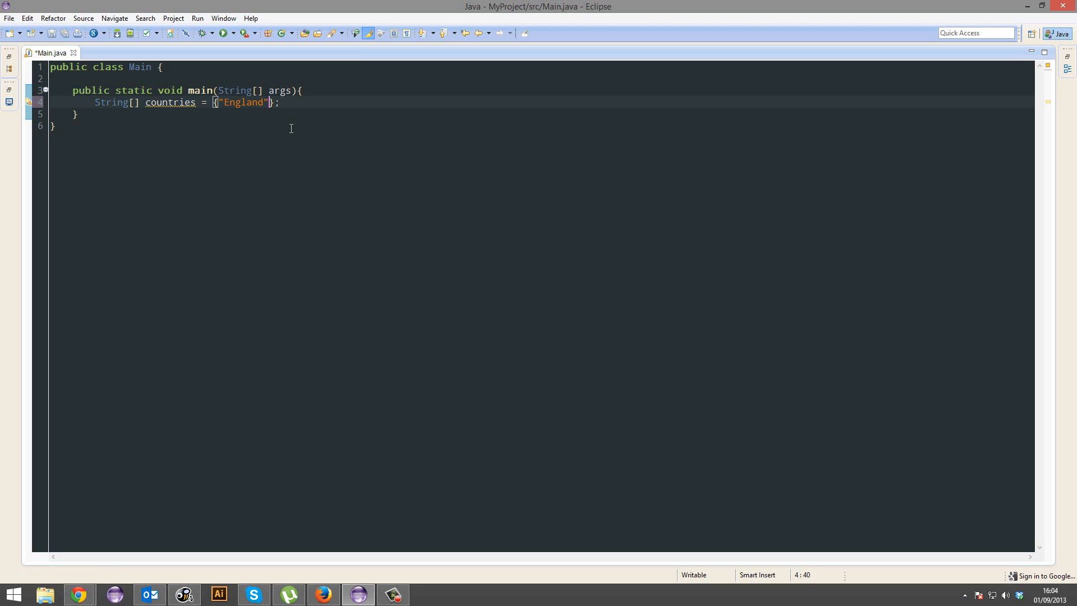
type(",\"USA\",")
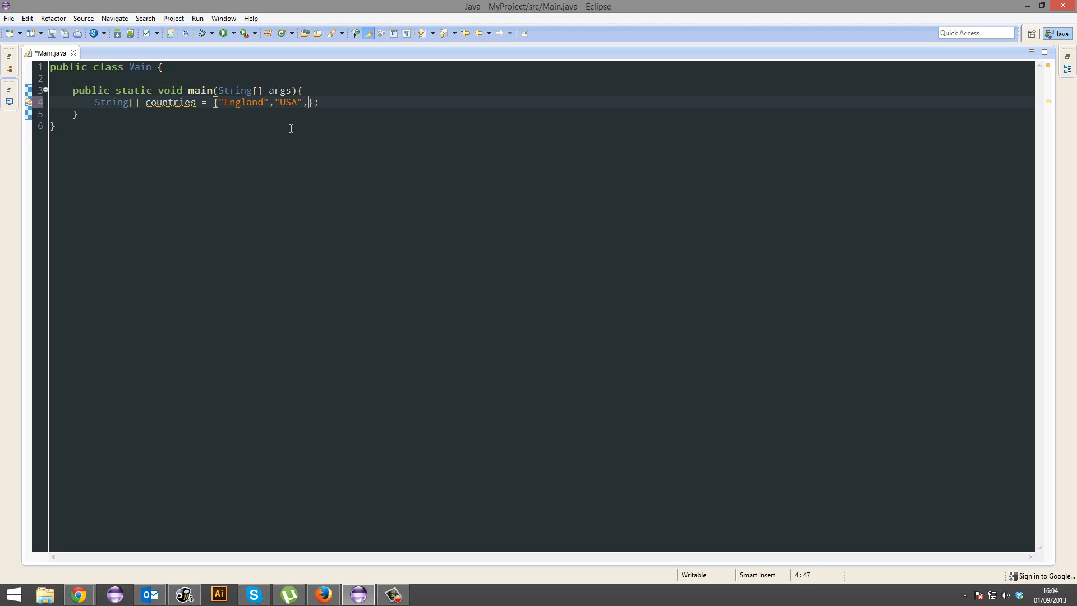
type("\"Japan\"")
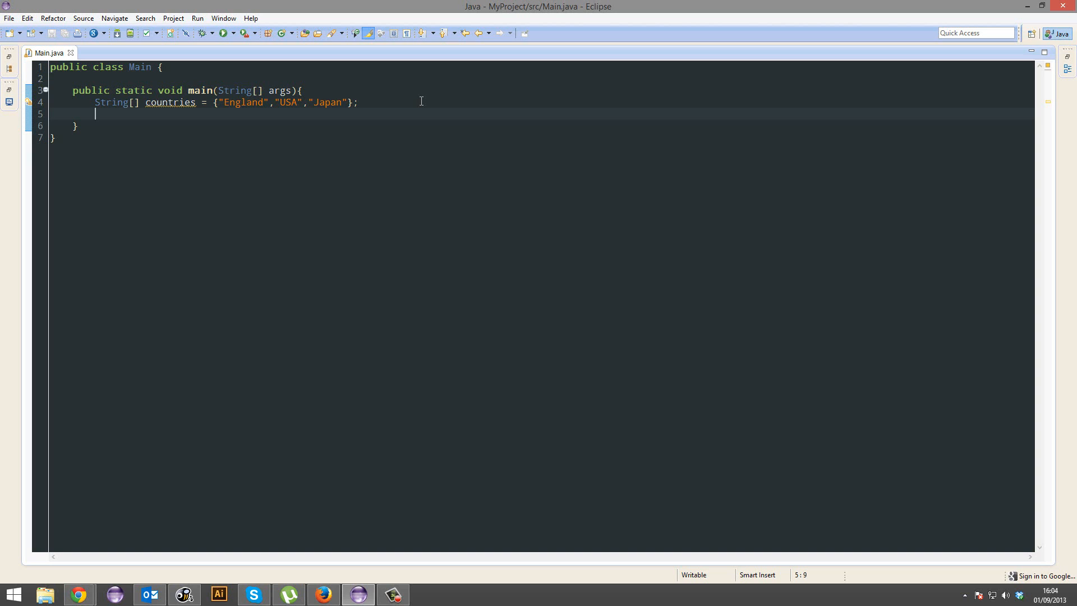
double_click(287, 102)
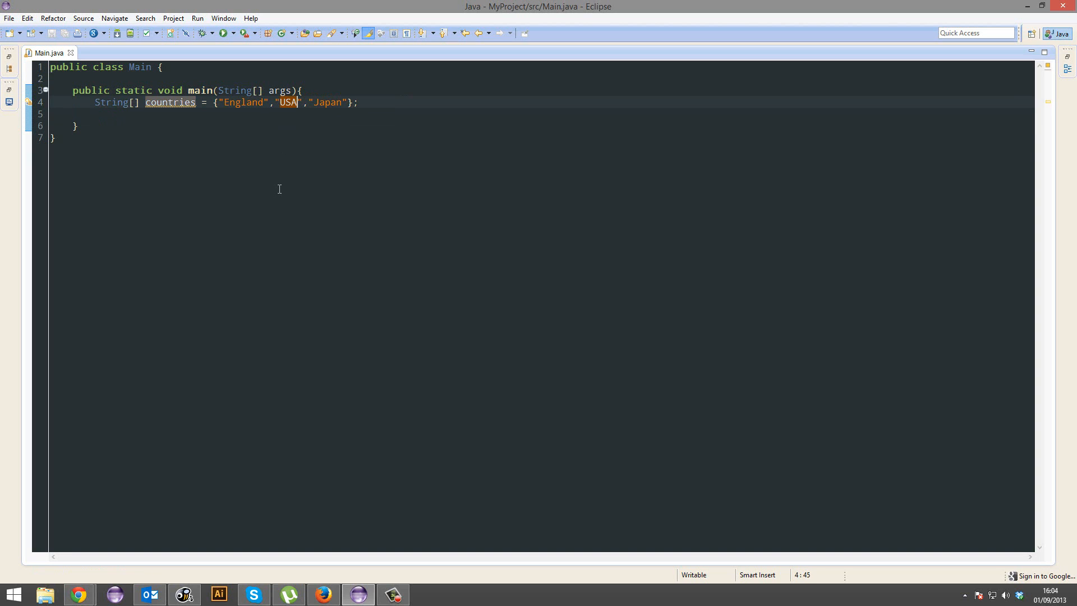
mouse_move(264, 139)
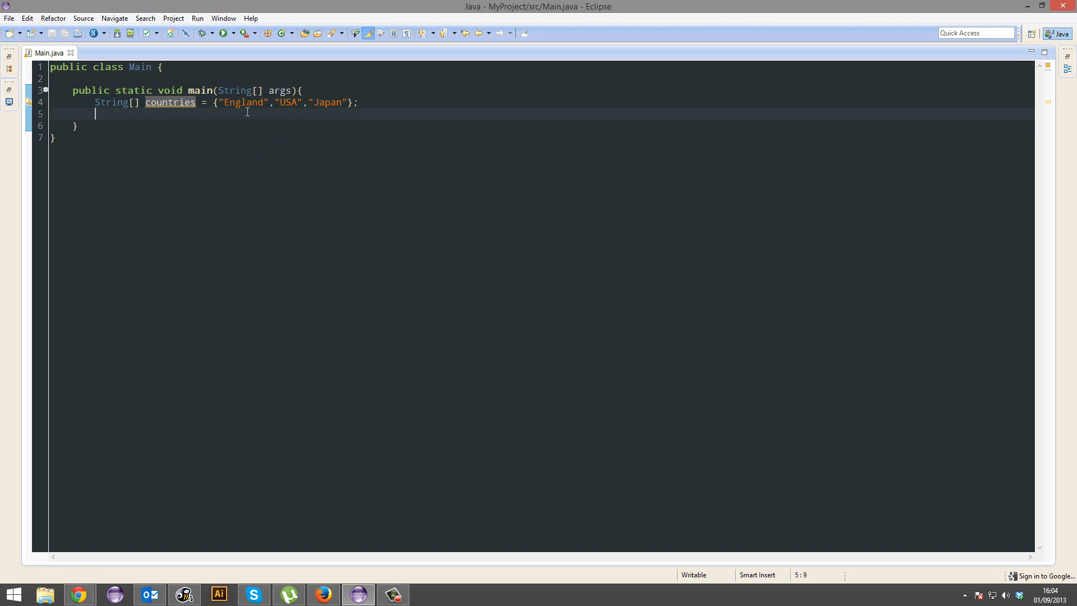
Add a println printing "Hey man, I'm from " plus countries, and run the program
type("System")
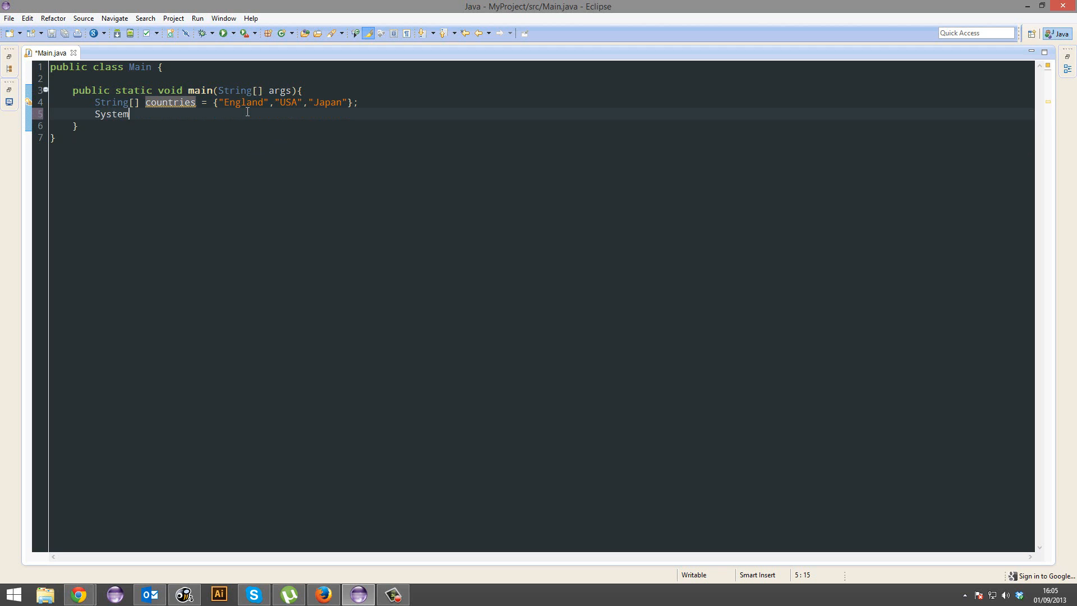
type(".out.println(\"\");")
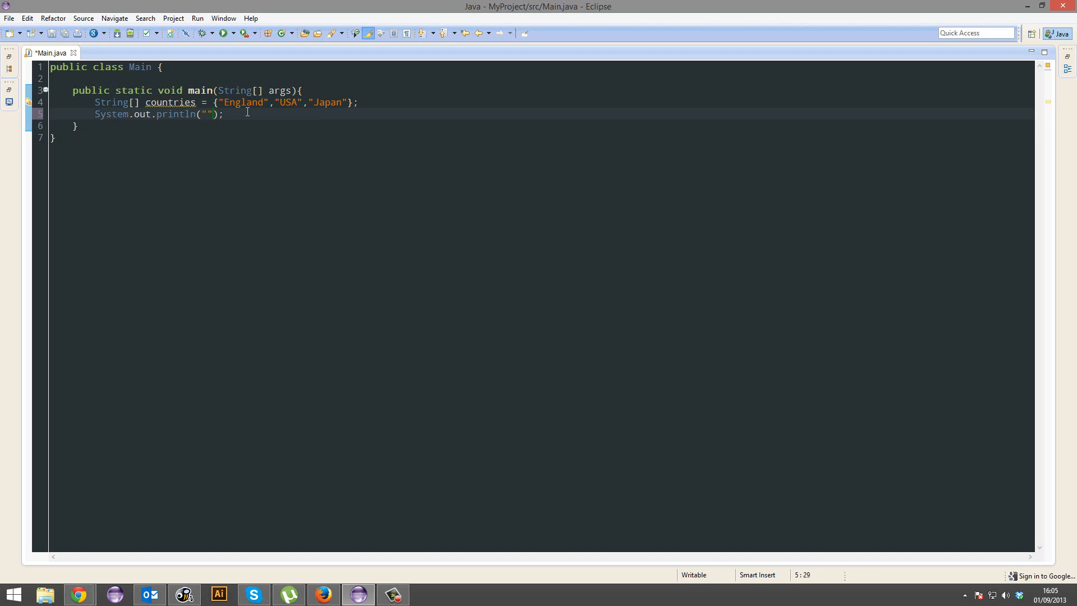
type("Hey man, I'm")
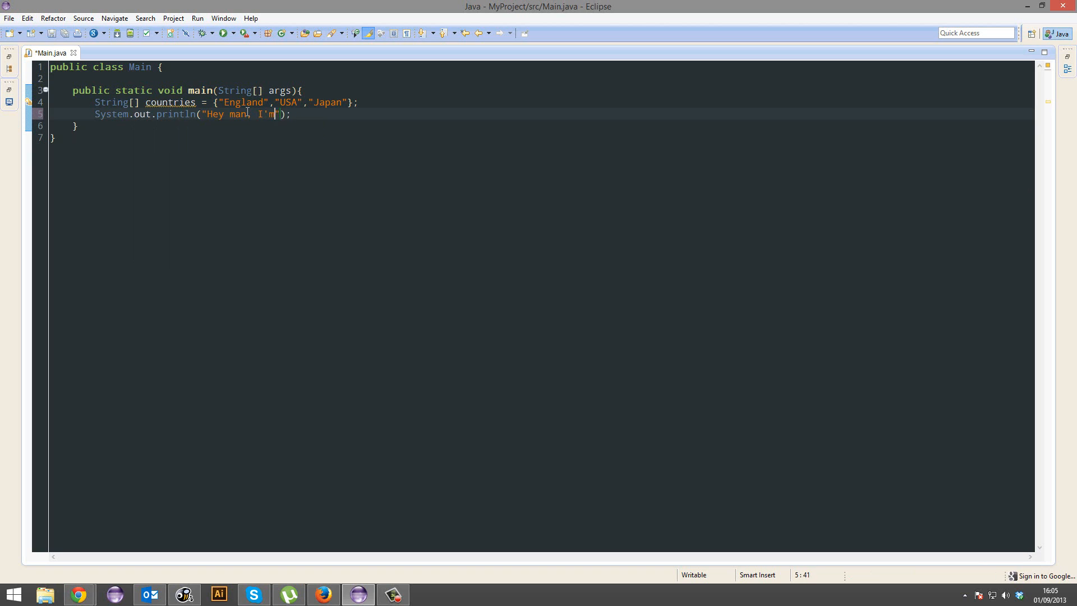
type("from")
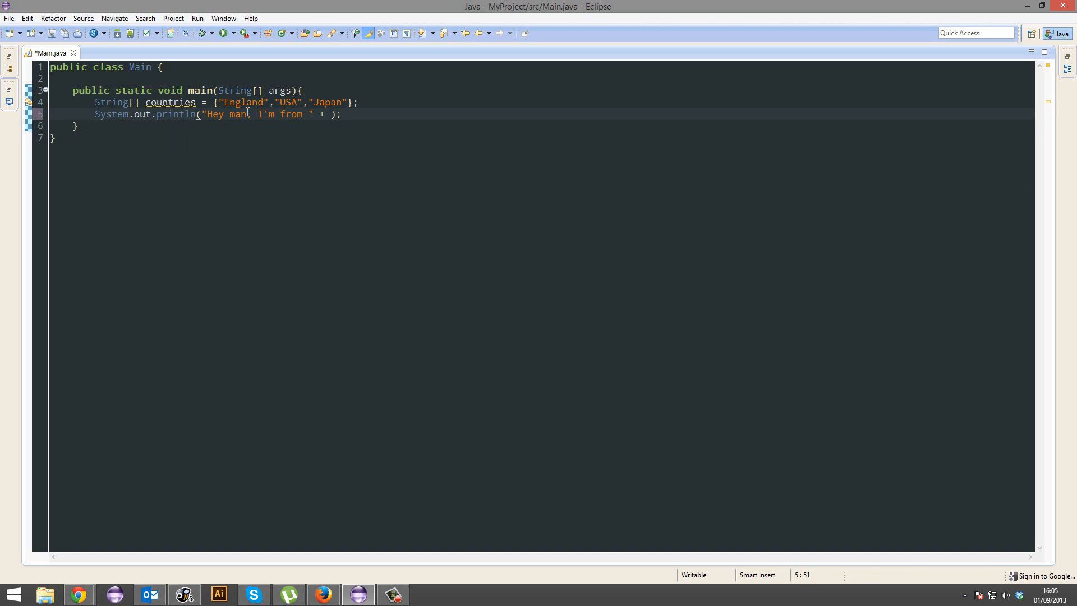
type("countries")
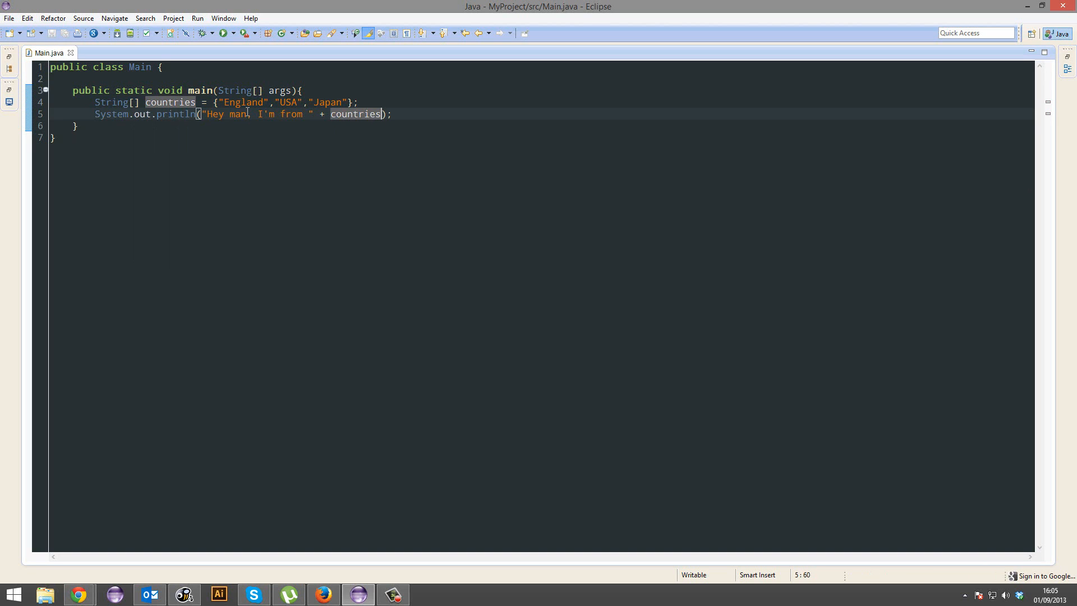
left_click(225, 33)
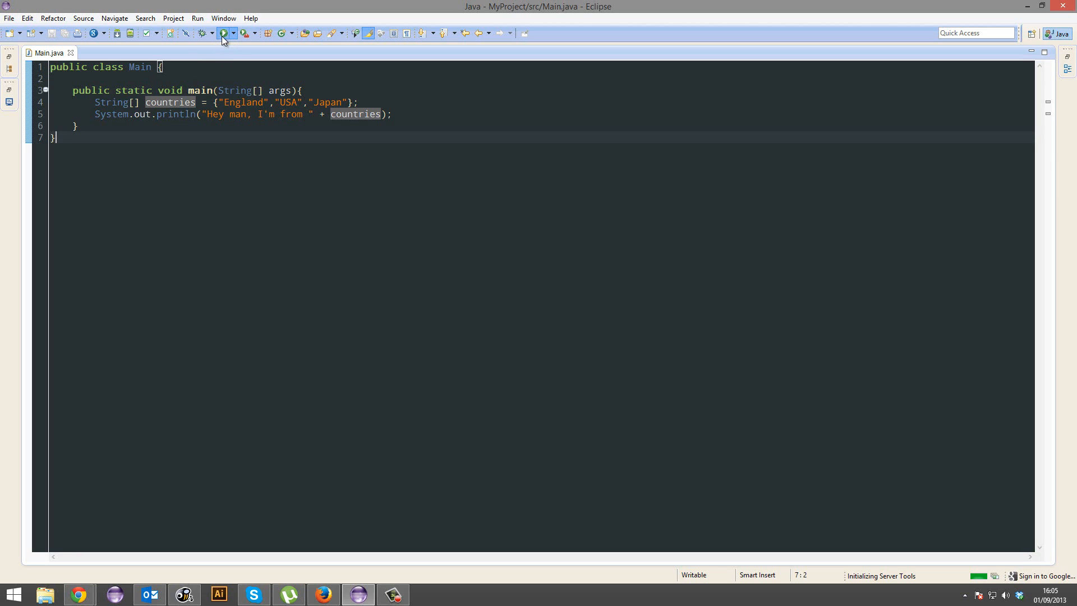
left_click(222, 33)
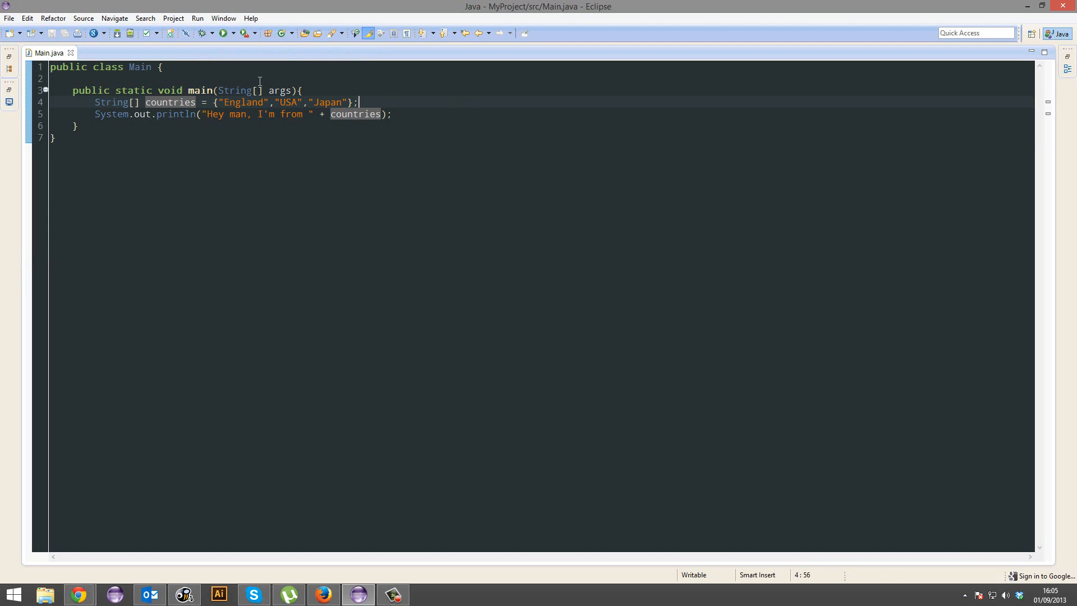
Index the print to countries[1], run it, and point out USA as index 1
double_click(287, 101)
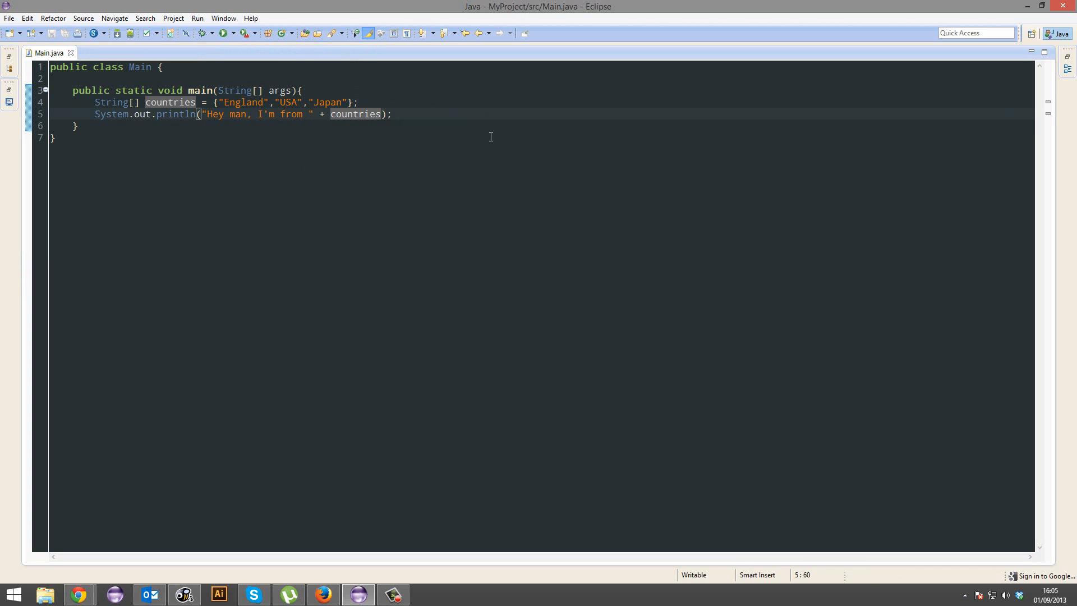
type("[]")
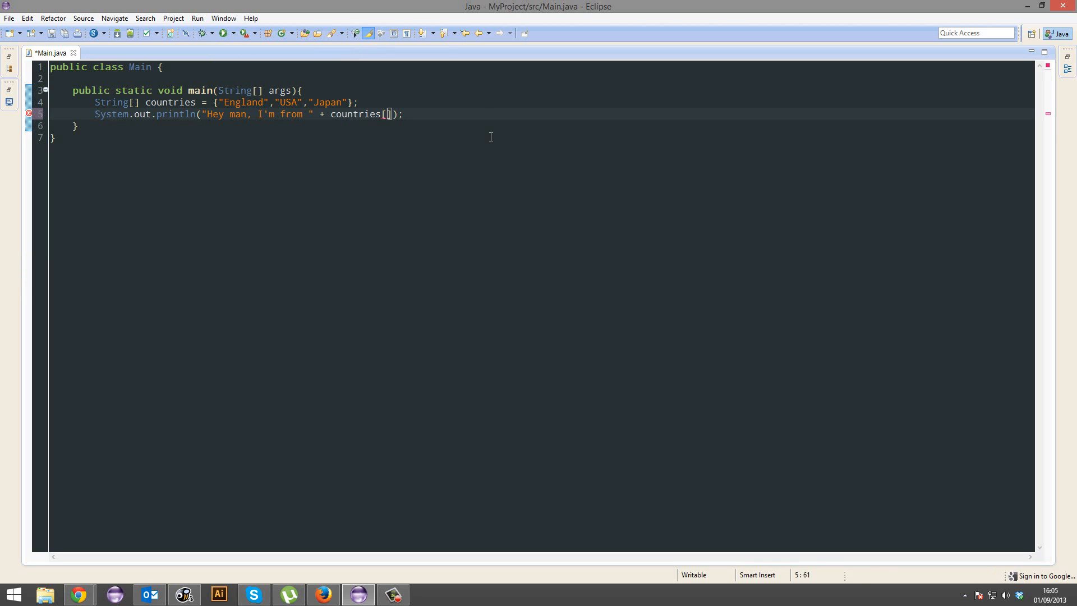
type("1")
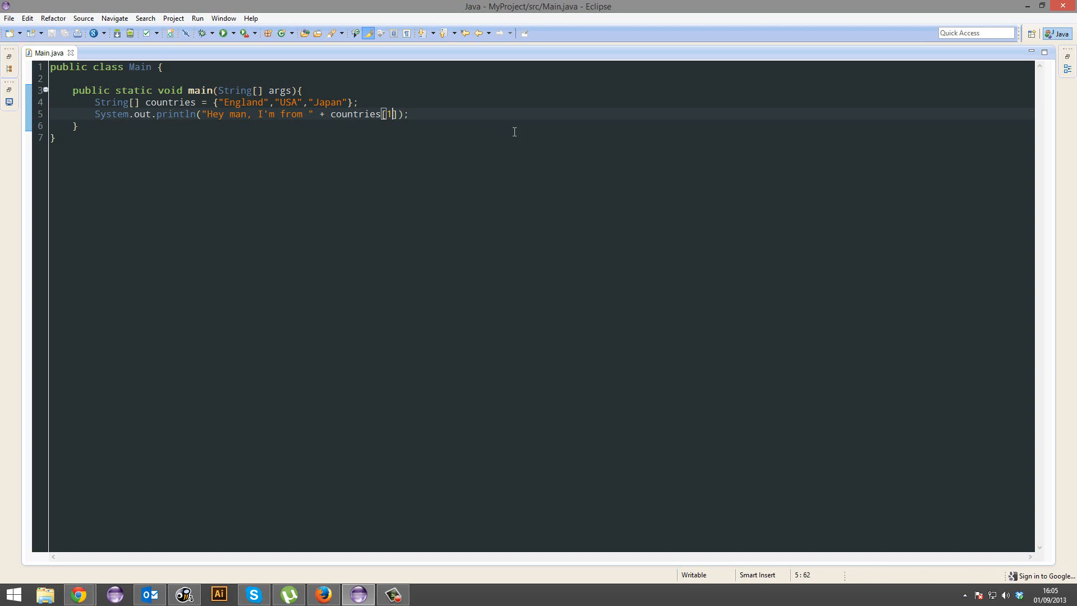
left_click(221, 33)
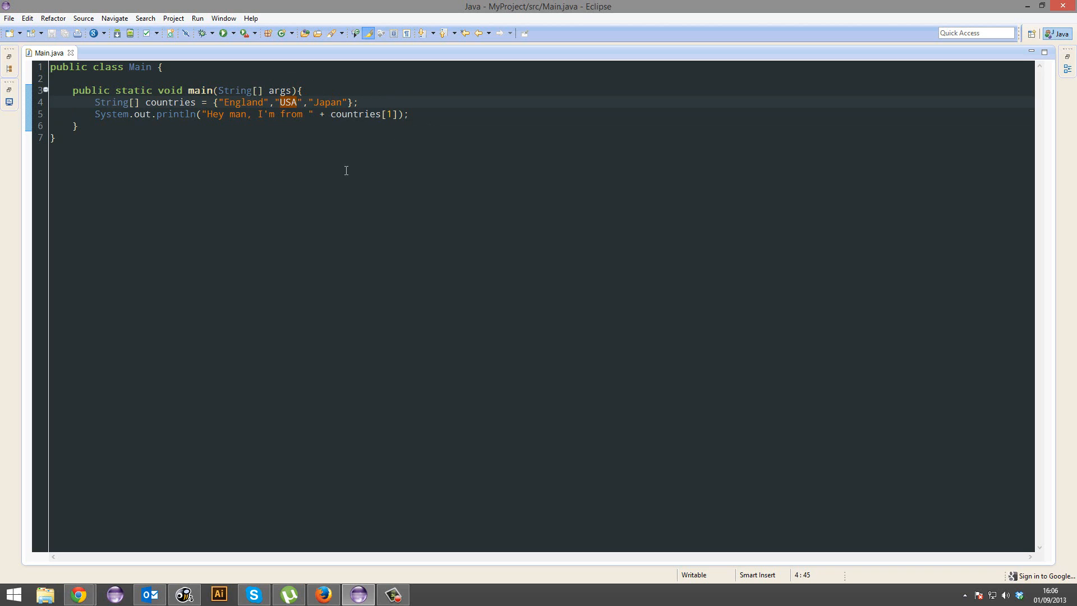
left_click(297, 102)
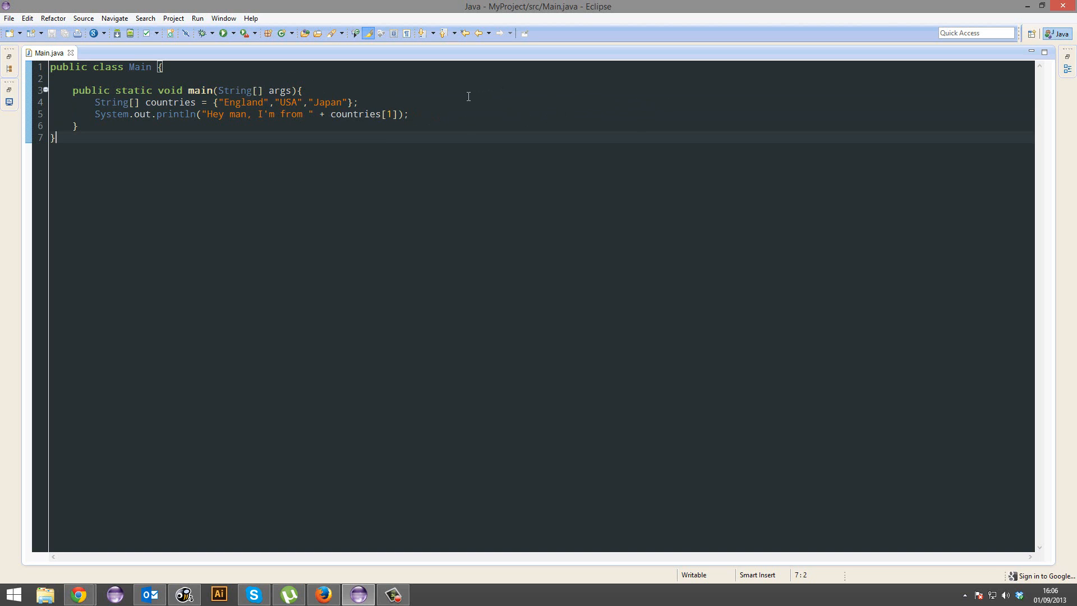
double_click(242, 102)
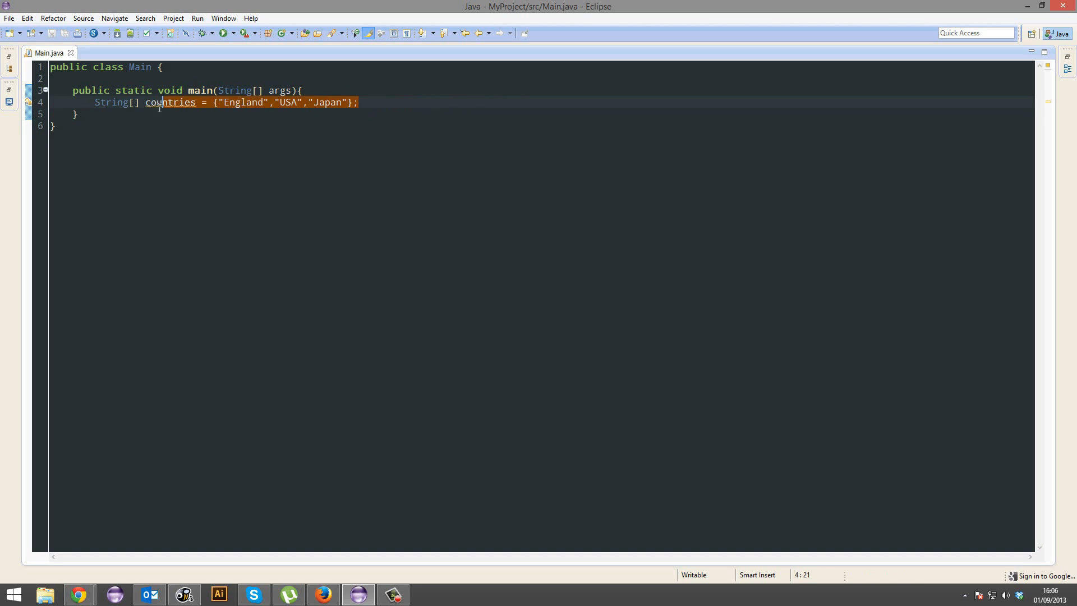
Make countries a String[][] adding a London, Washington, Tokyo group, and start a "Hey, I'm from " println
left_click(136, 103)
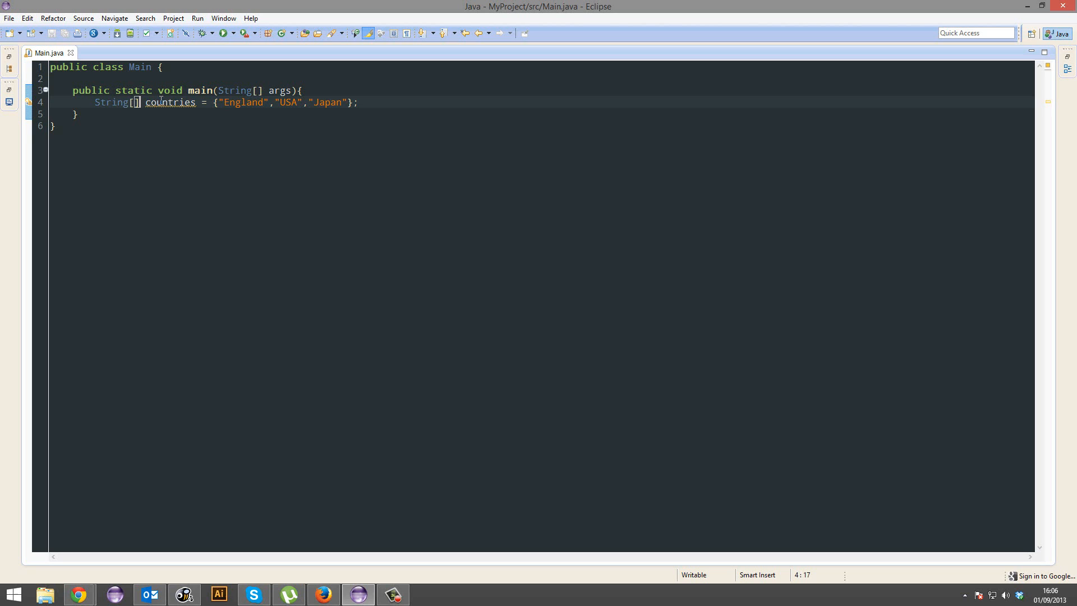
type("[]")
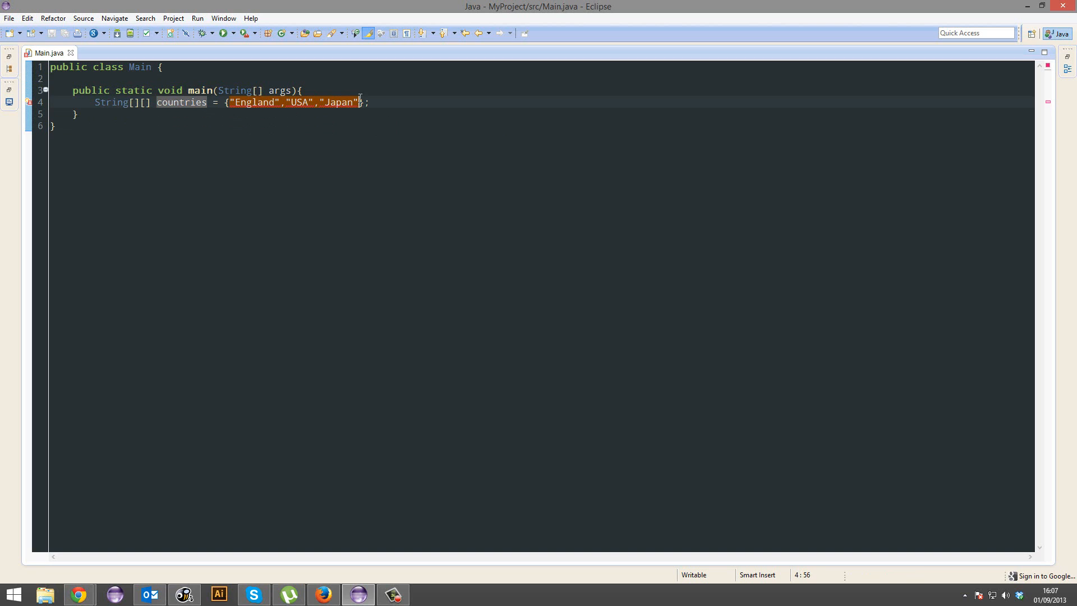
type("{}")
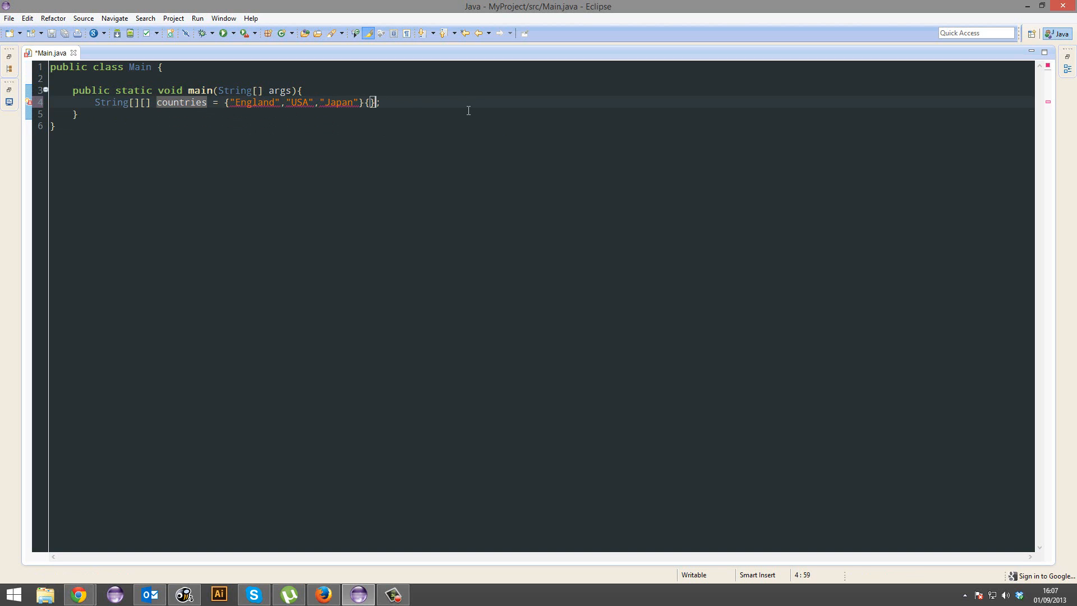
type("\"\"")
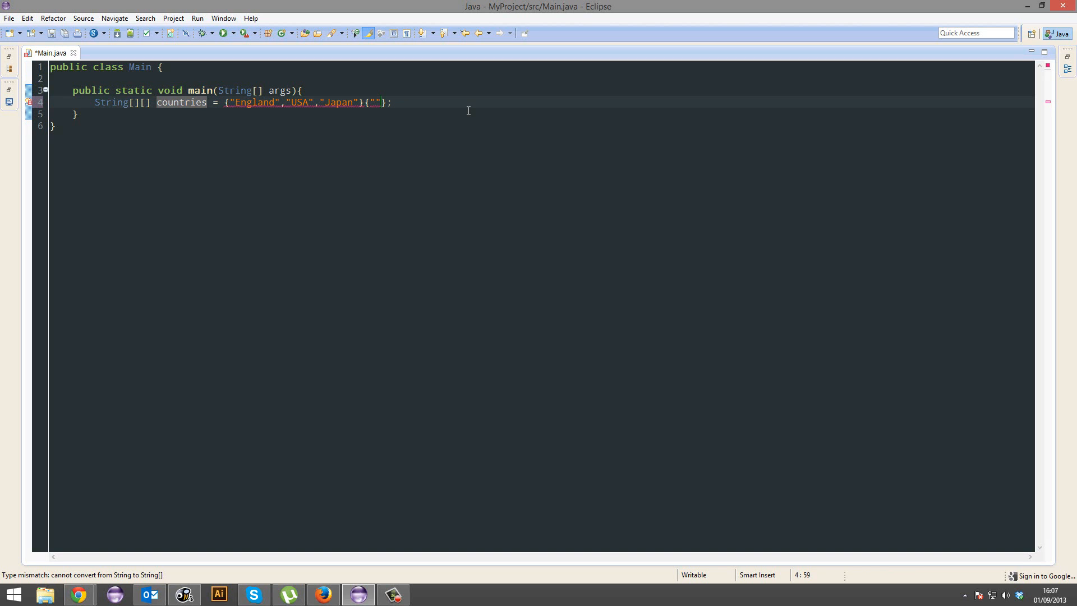
type("London, Washington,")
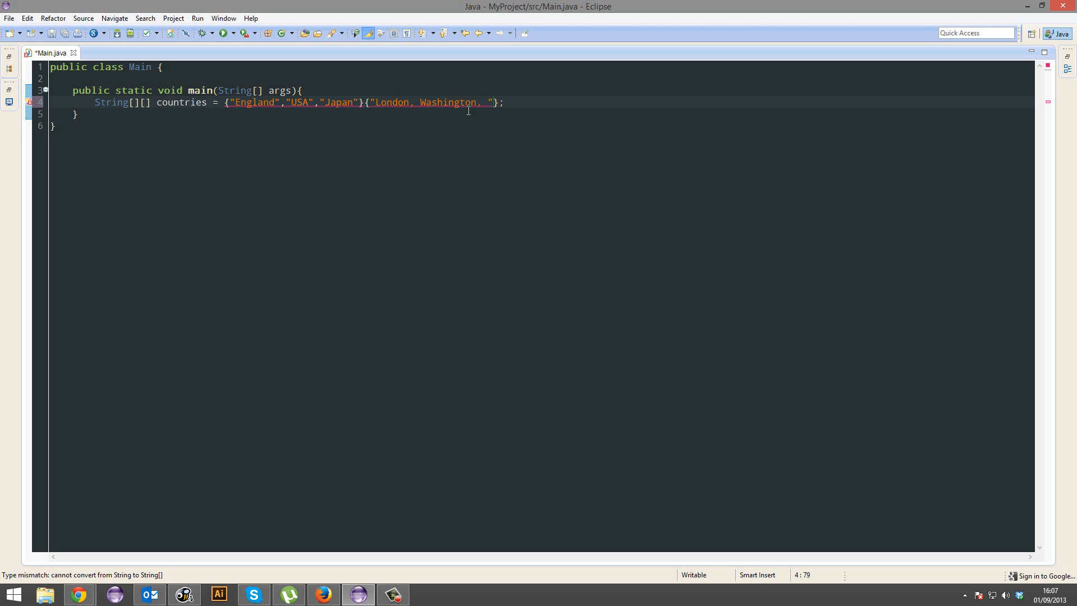
type("Tokyo")
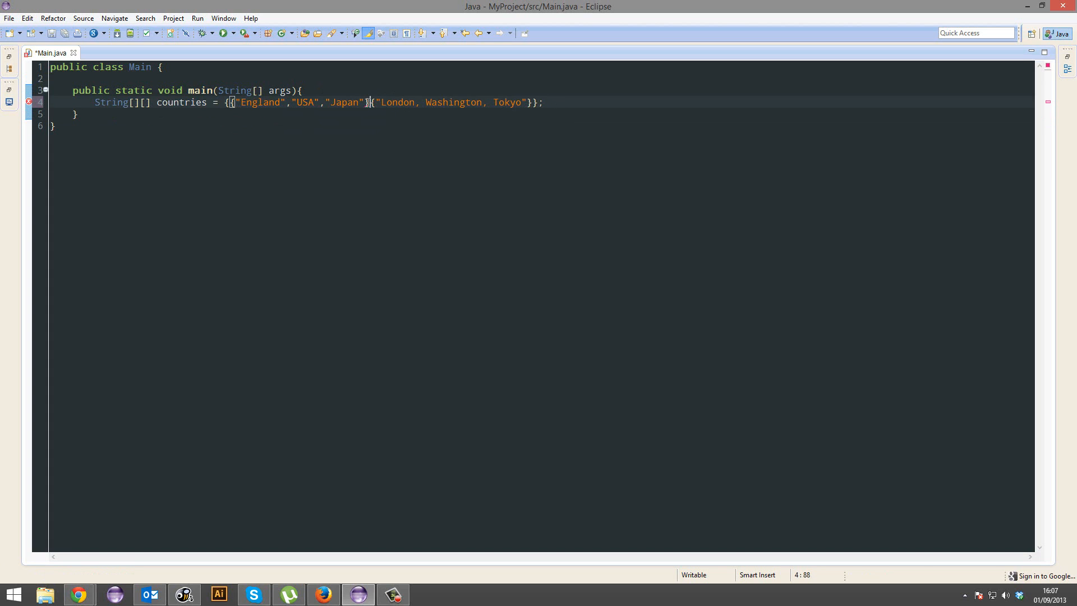
type("System.out.println(\"Hey, I'm from \" + );")
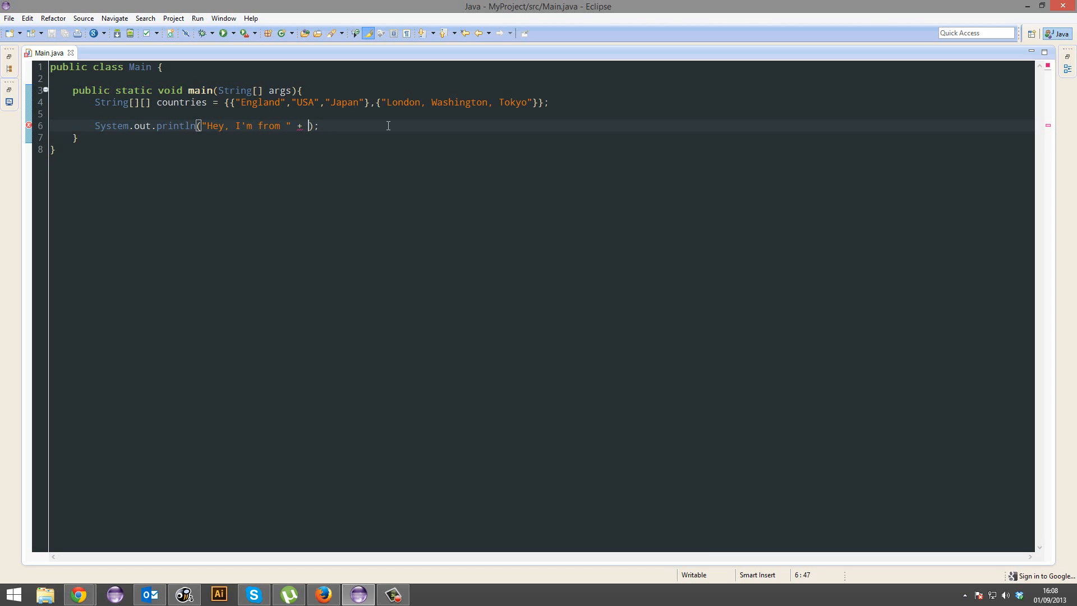
Print countries[1][0], quote London as its own string, and save
type("countr")
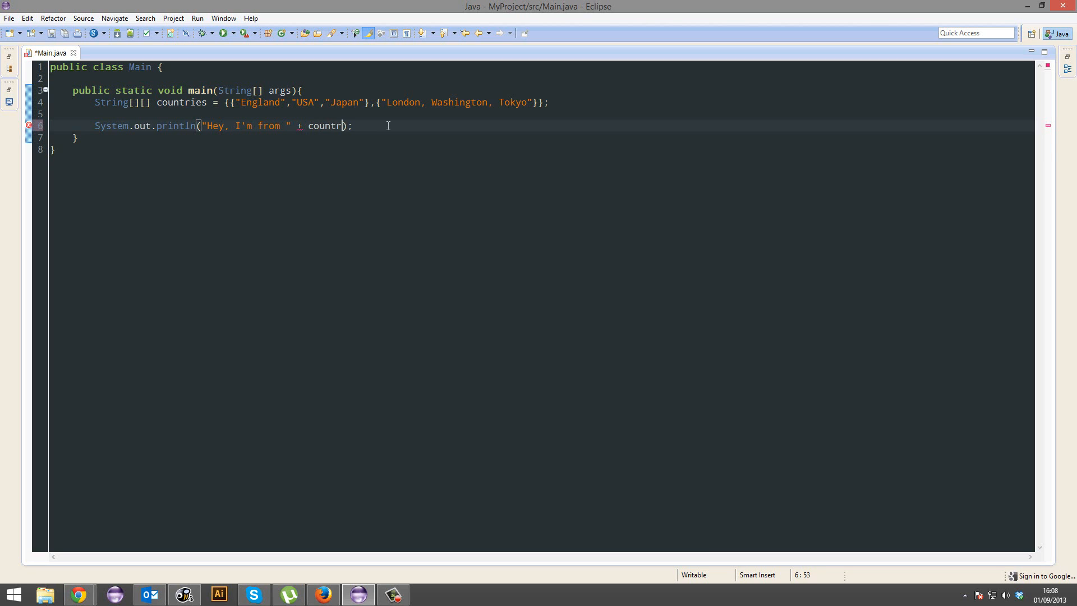
type("ies[0]")
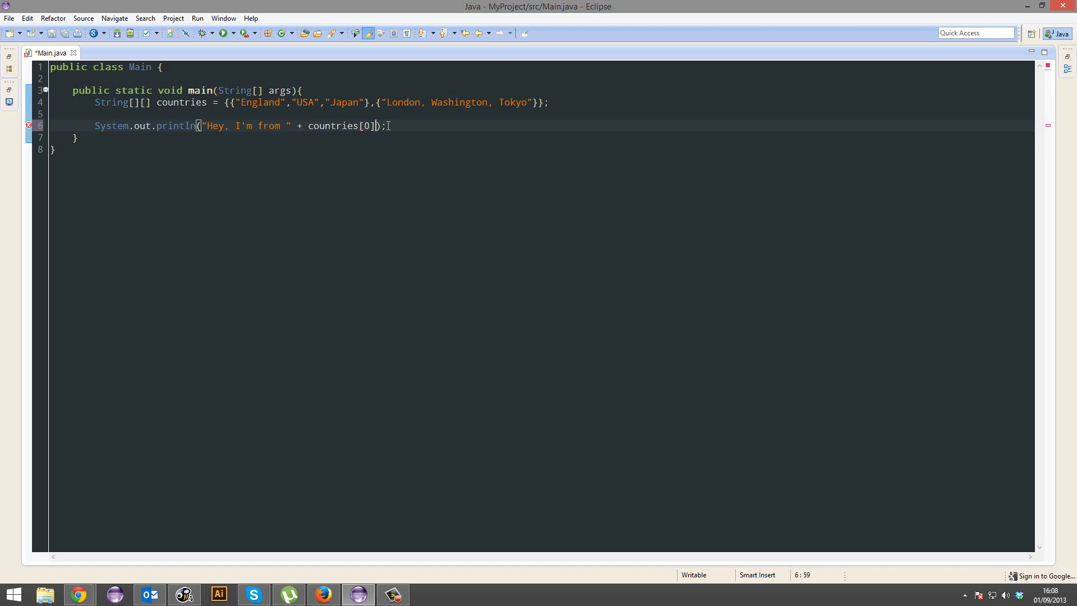
type("[0]")
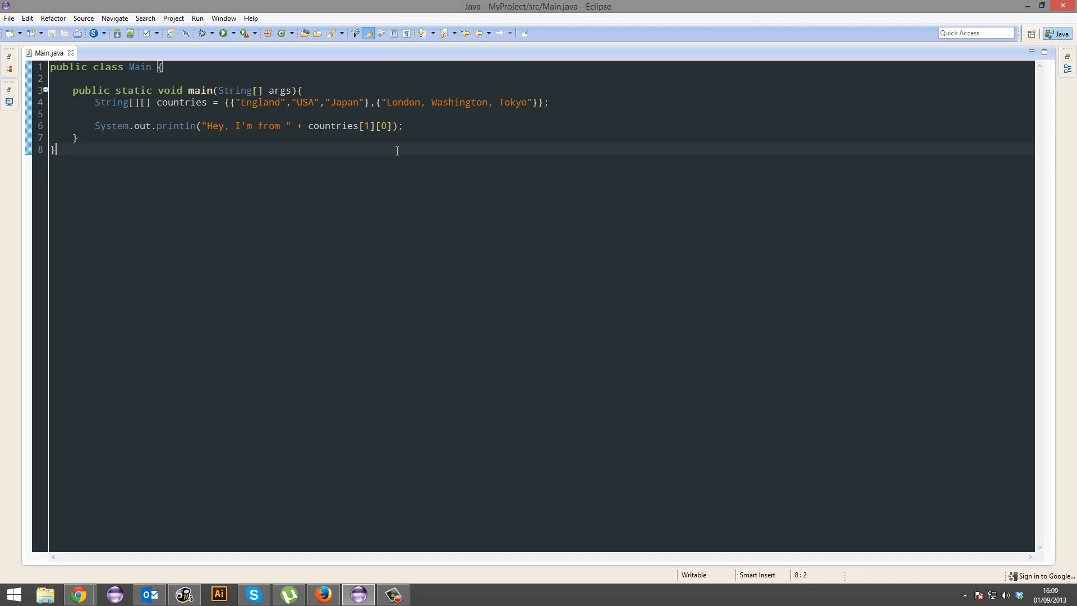
left_click(386, 102)
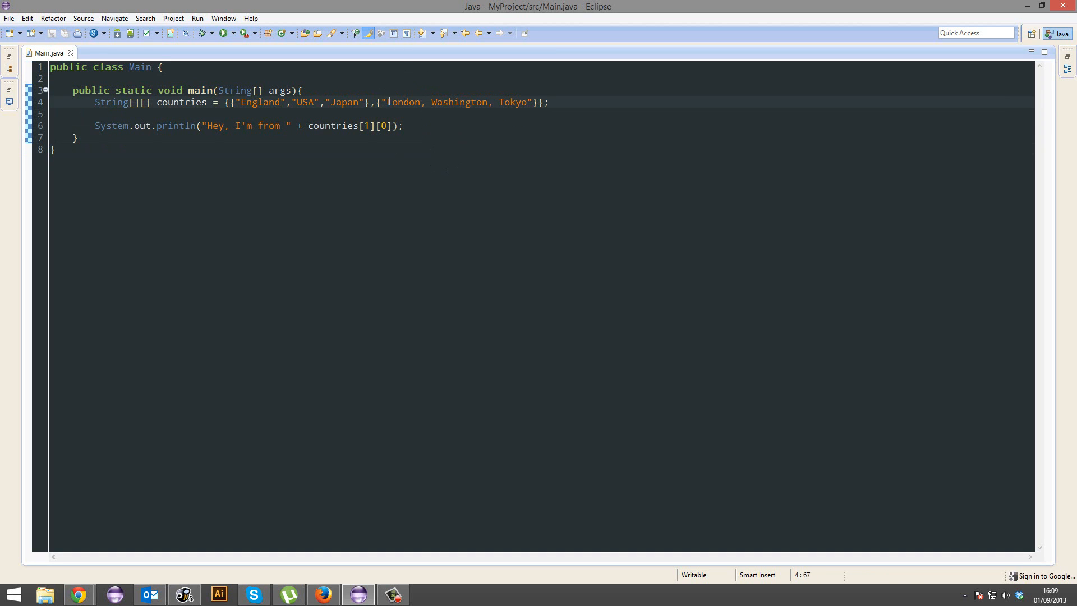
type("\"")
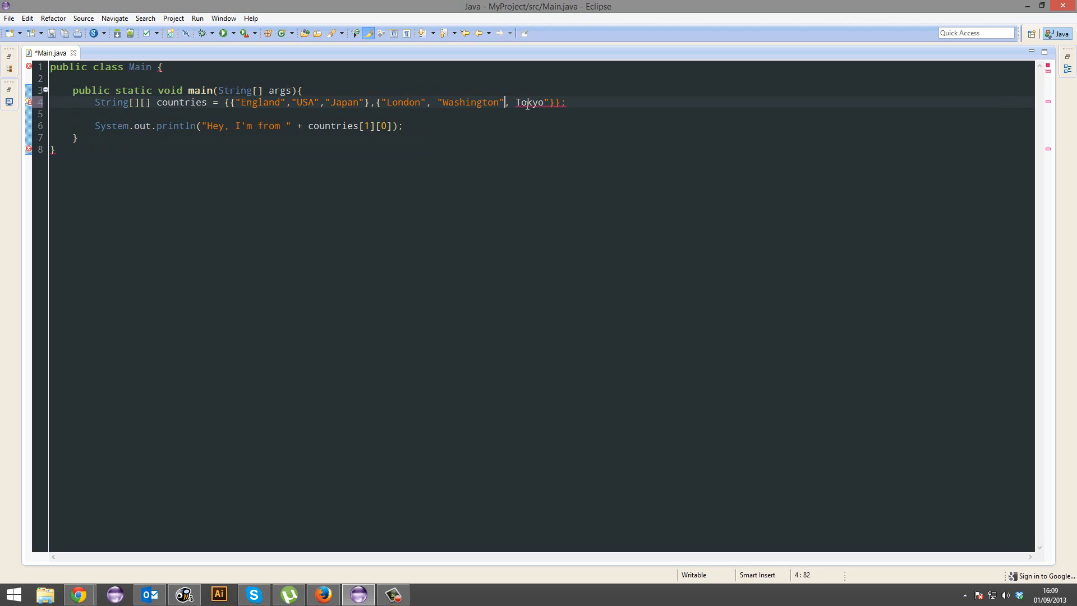
key("ctrl+s")
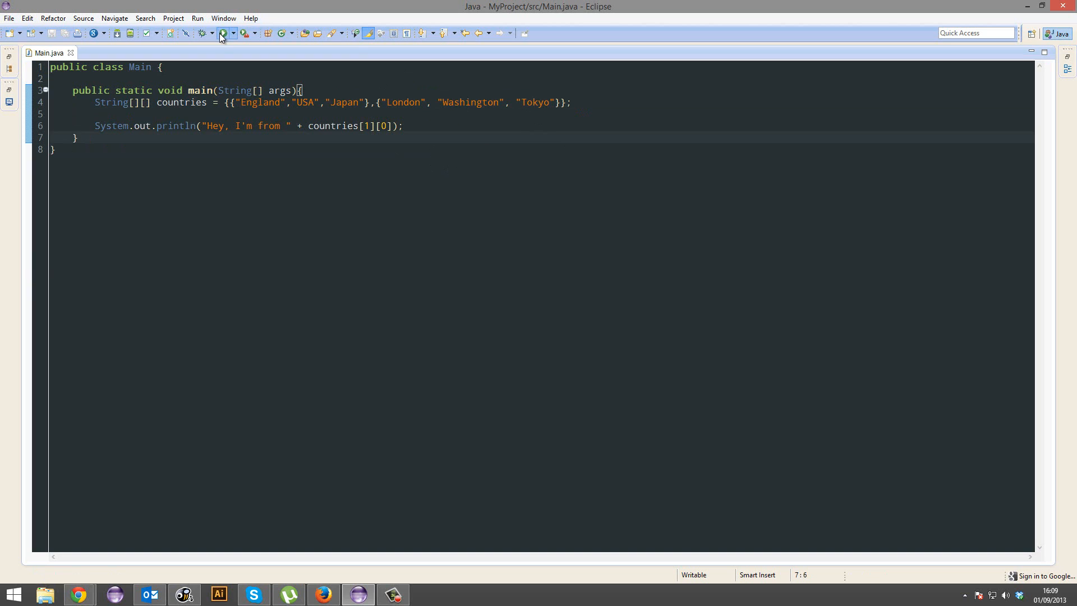
left_click(221, 33)
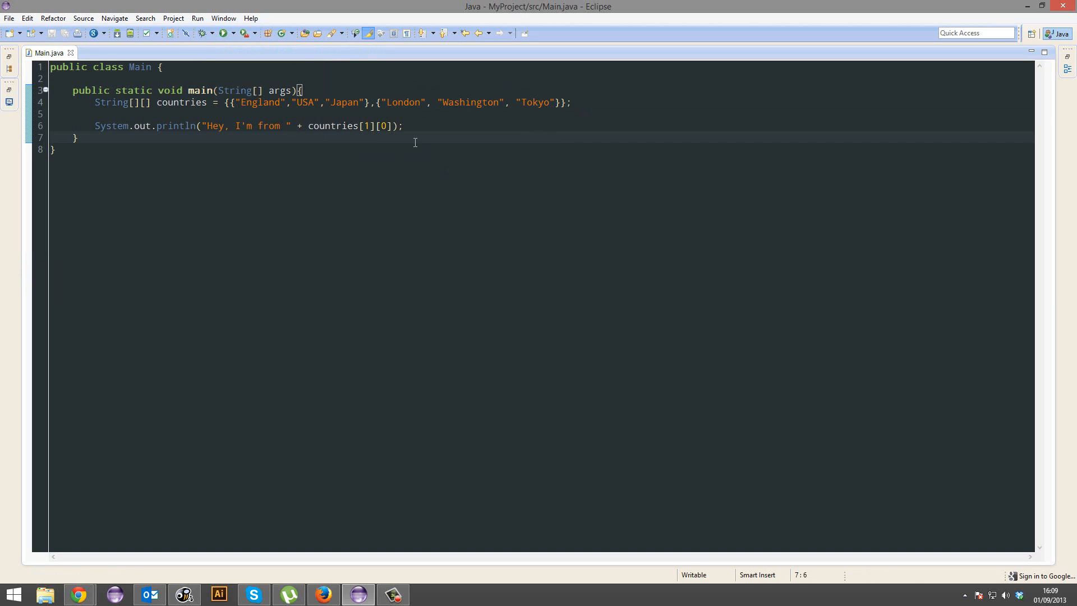
left_click(367, 126)
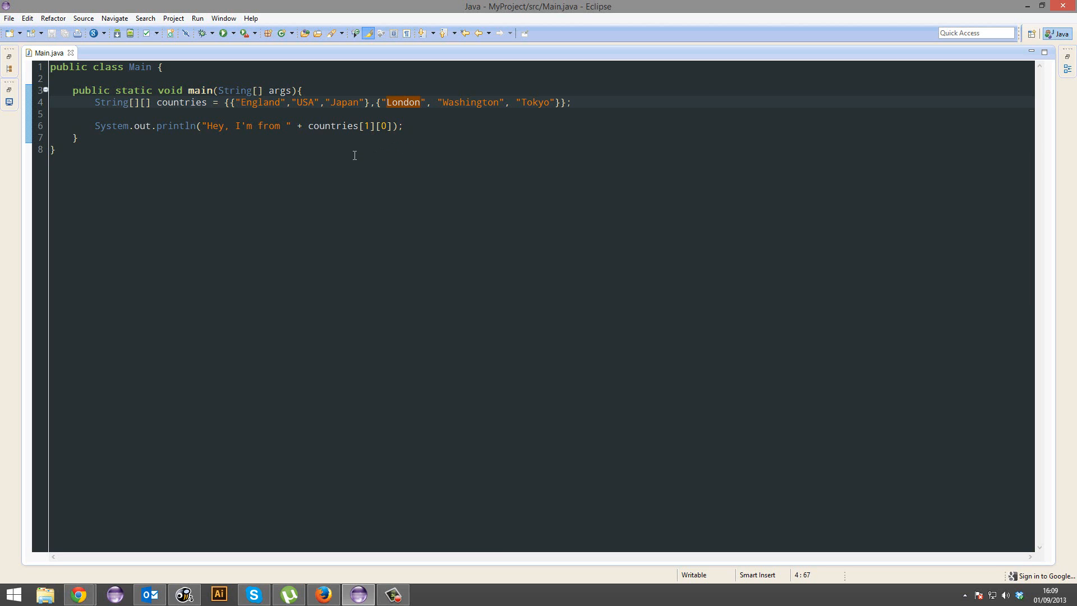
left_click(365, 125)
type("0")
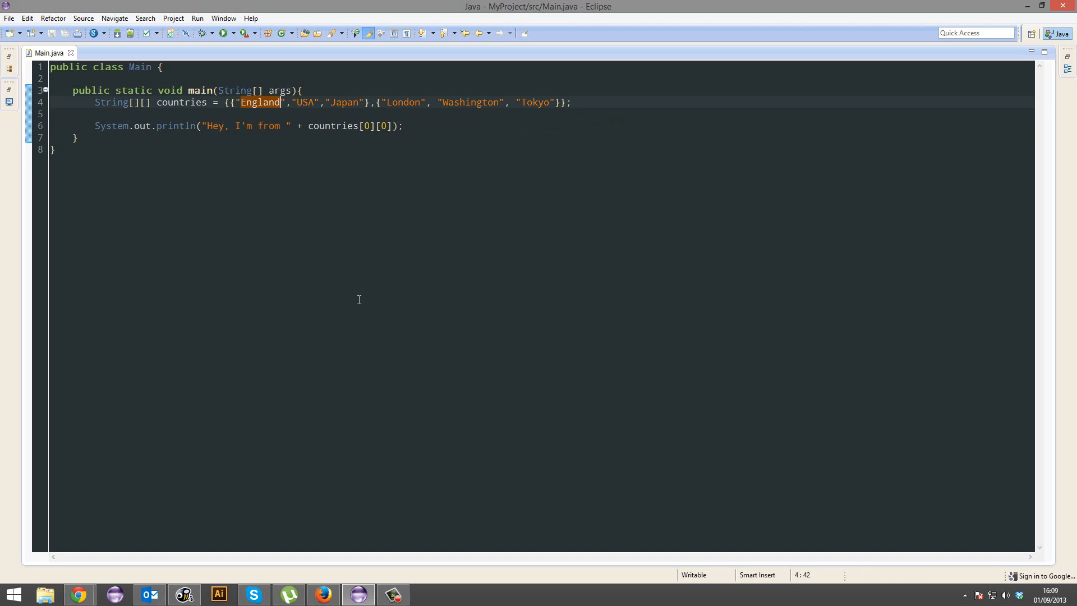
left_click(365, 126)
type("1")
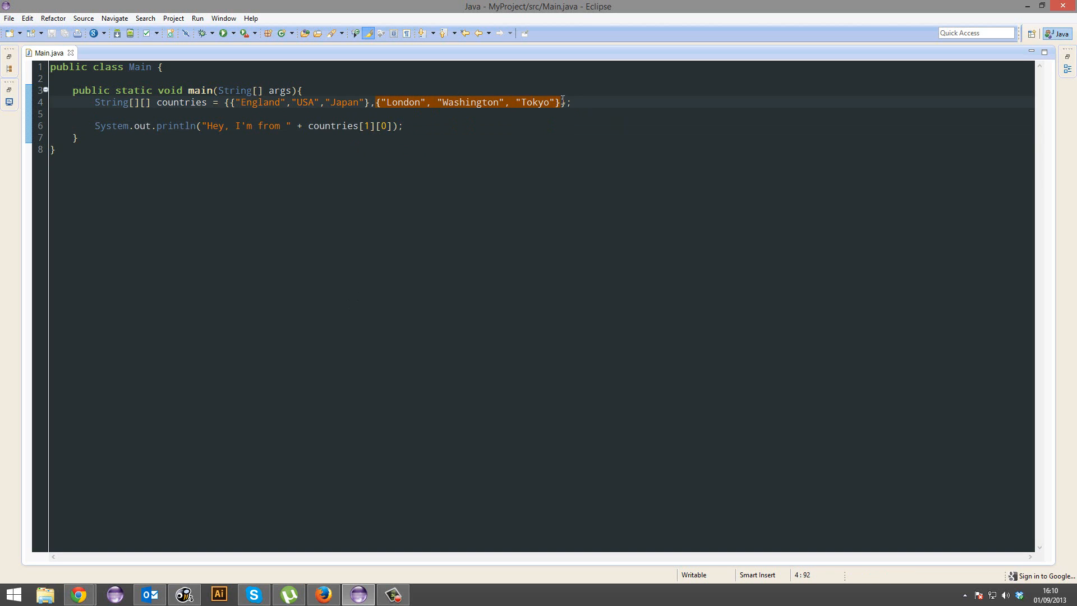
double_click(403, 102)
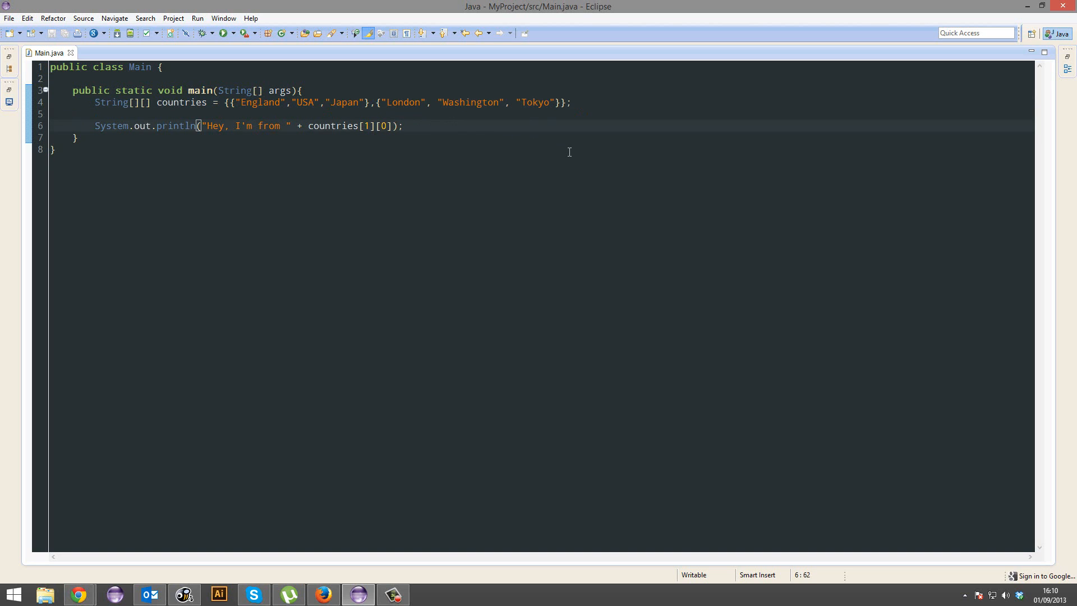
Extend the println with ", that's in " + countries[0][0] and run it
type("+ \"\"")
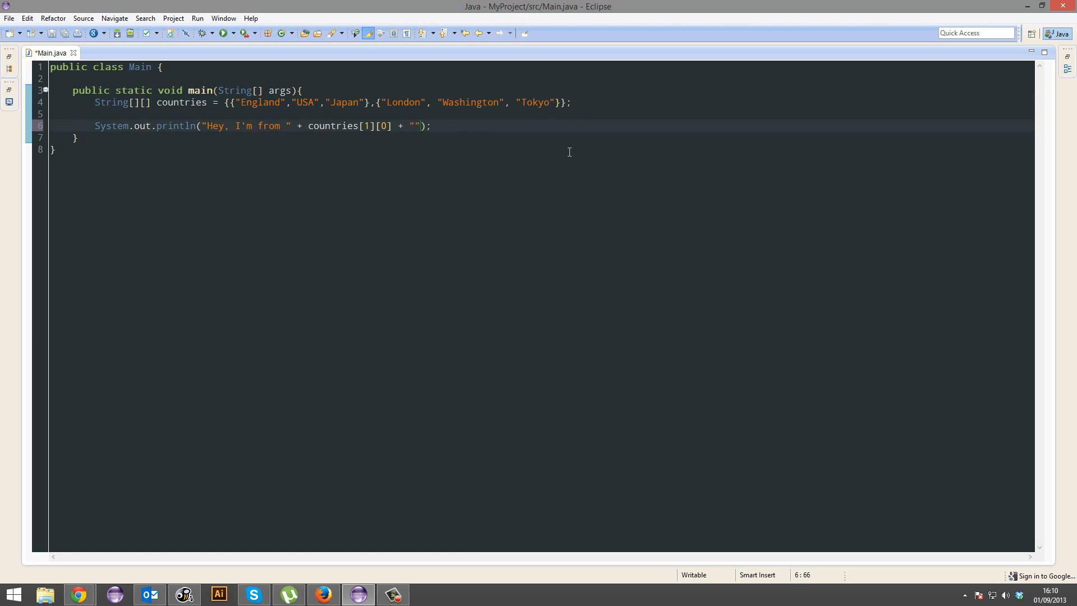
type(", that's")
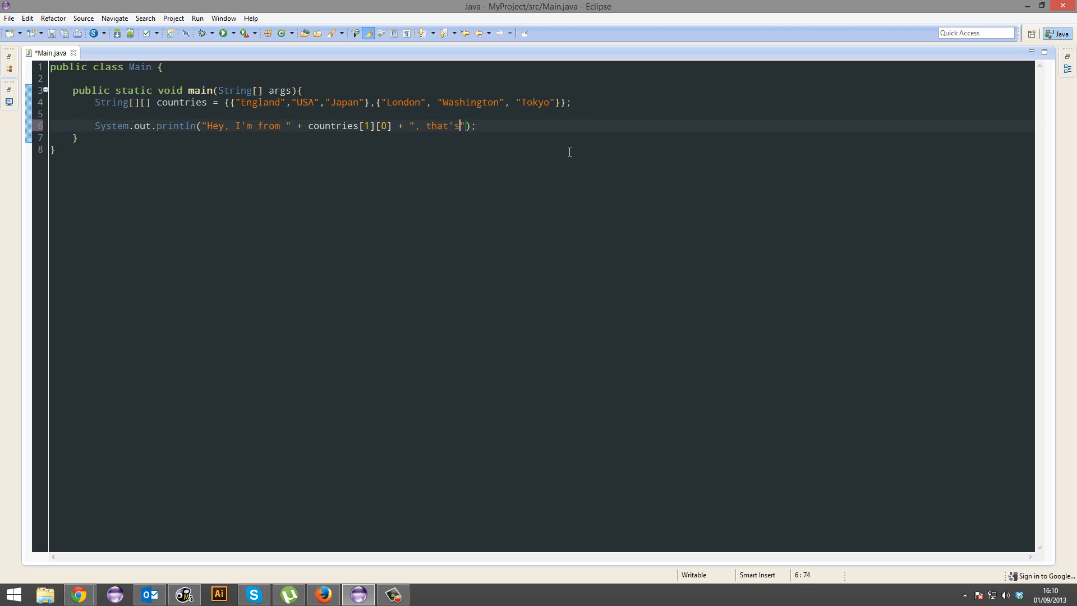
type("in \" +")
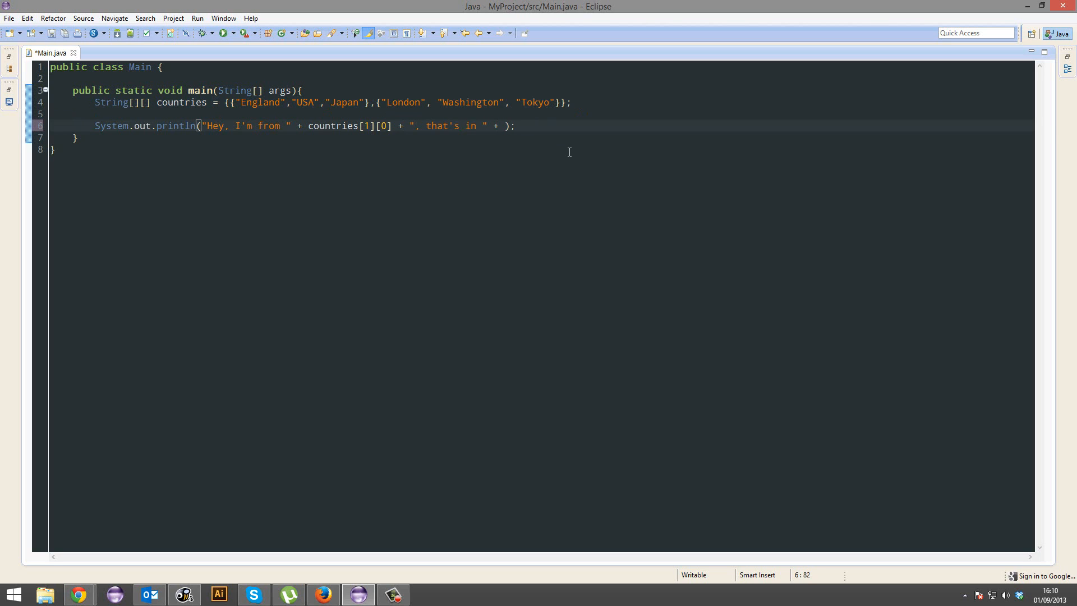
type("countries[0][")
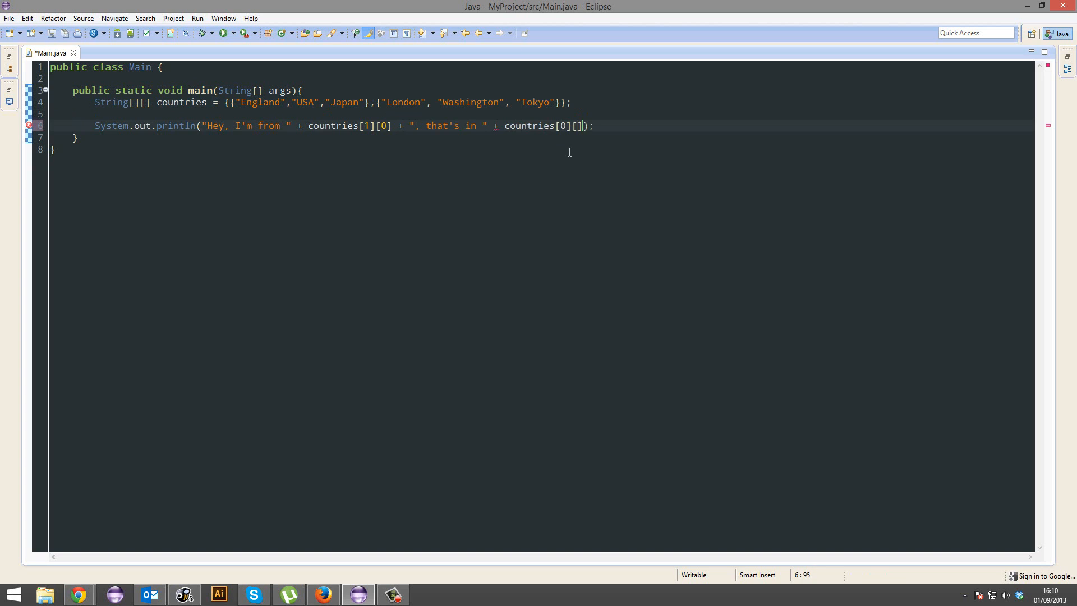
type("0")
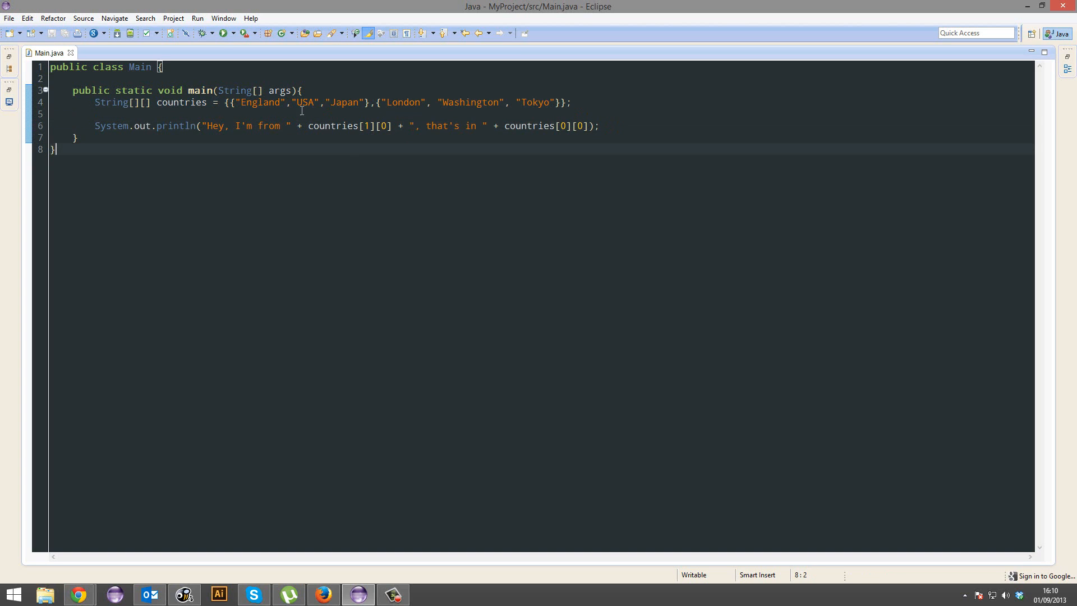
left_click(225, 33)
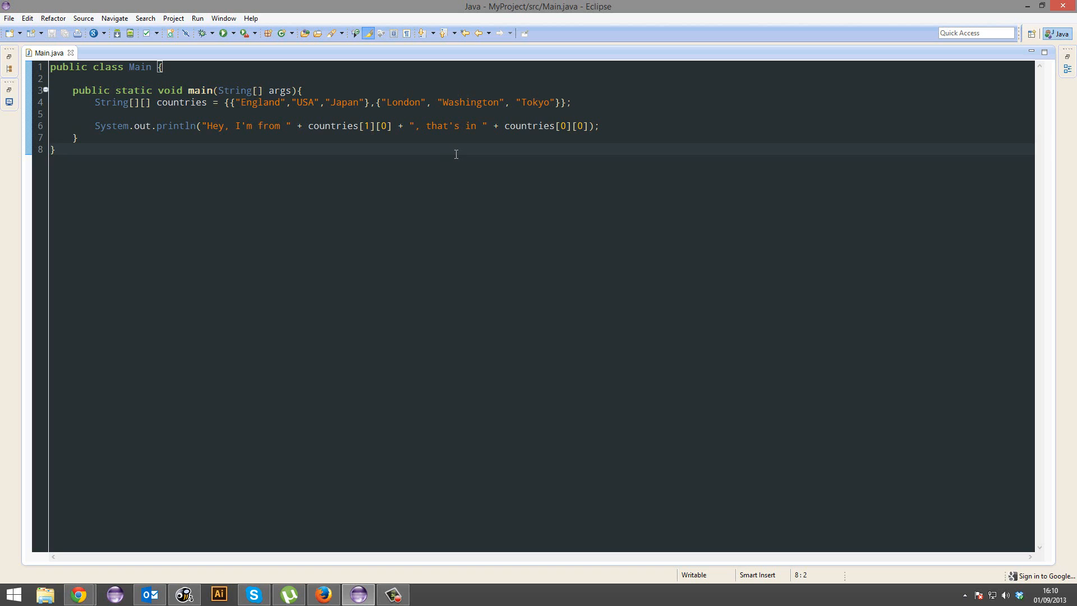
left_click(56, 149)
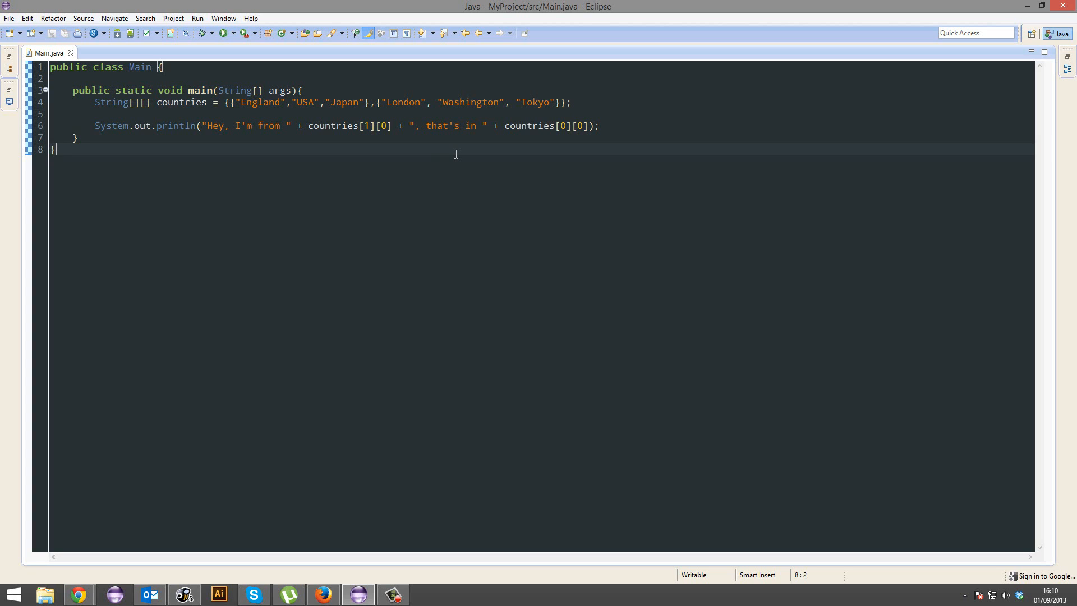